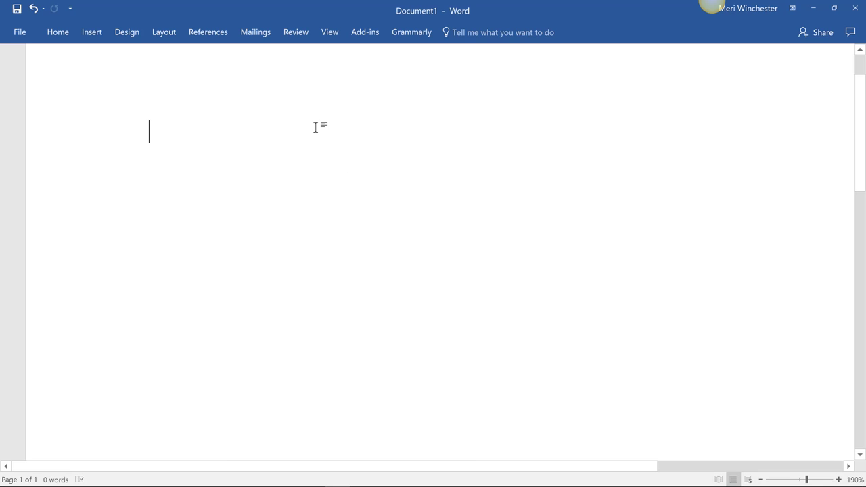
# - List Ready, Fire and Aim on separate lines, then reorder so Aim comes before Fire
pyautogui.write('RE')
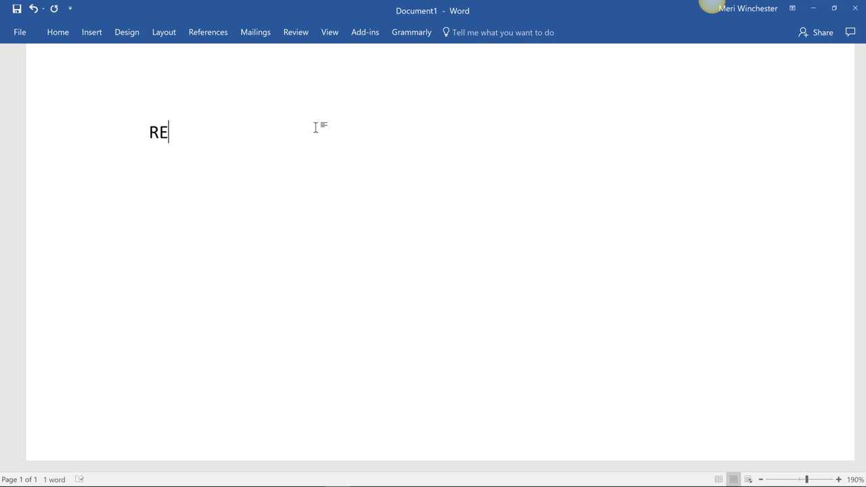
pyautogui.write('ady')
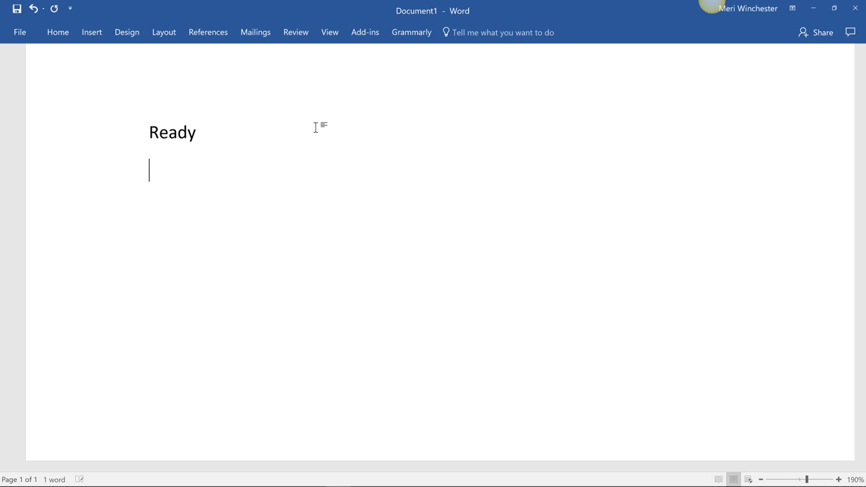
pyautogui.write('Fire')
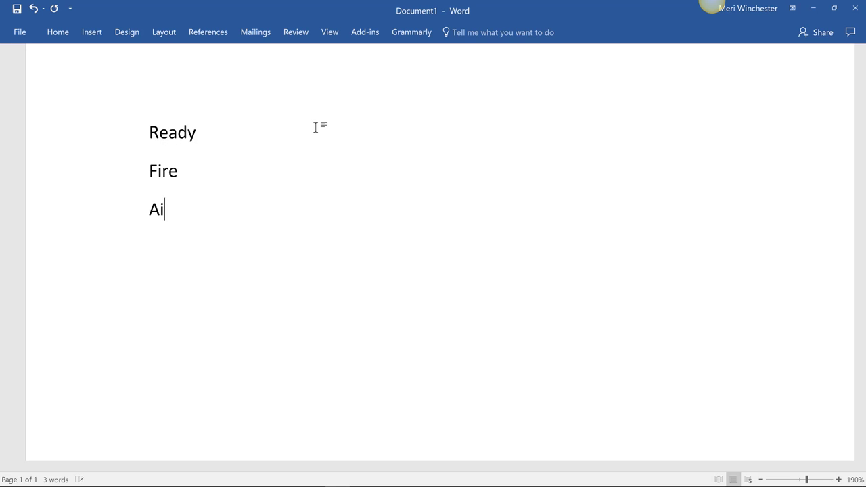
pyautogui.write('m')
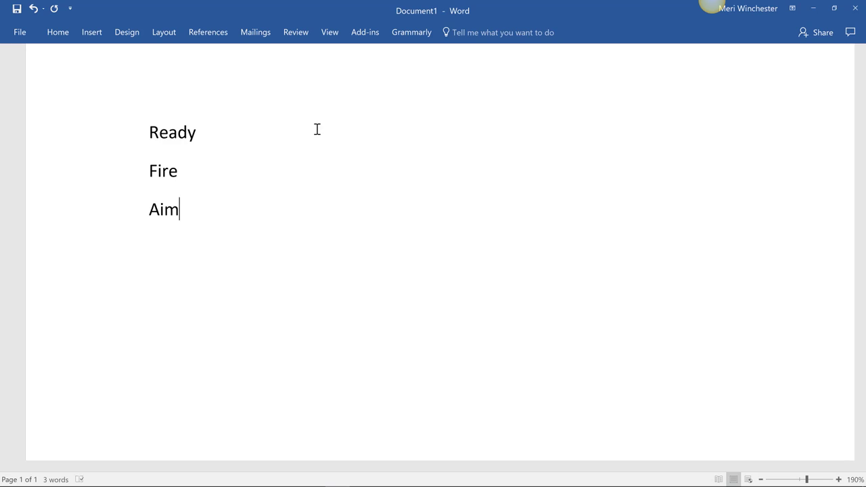
pyautogui.moveTo(149, 170); pyautogui.dragTo(180, 210)
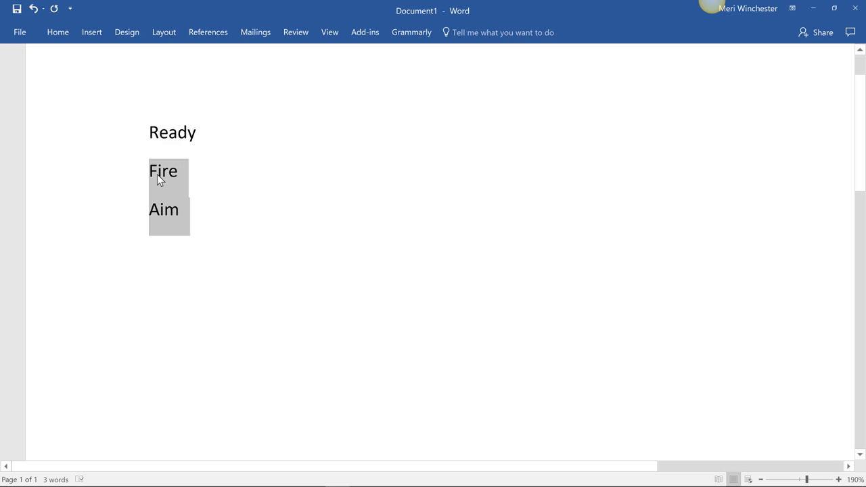
pyautogui.press('Delete')
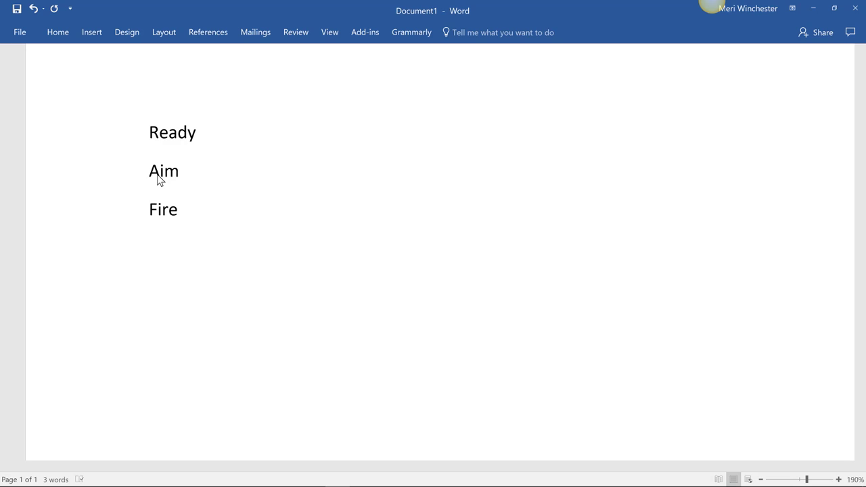
# - Delete Aim and Fire and extend the line to 'Ready – Gathering project requriements'
pyautogui.click(178, 208)
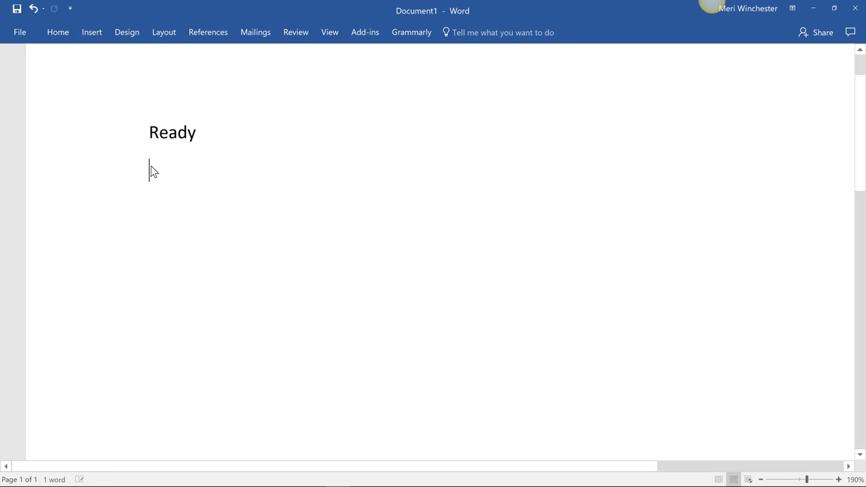
pyautogui.moveTo(232, 125)
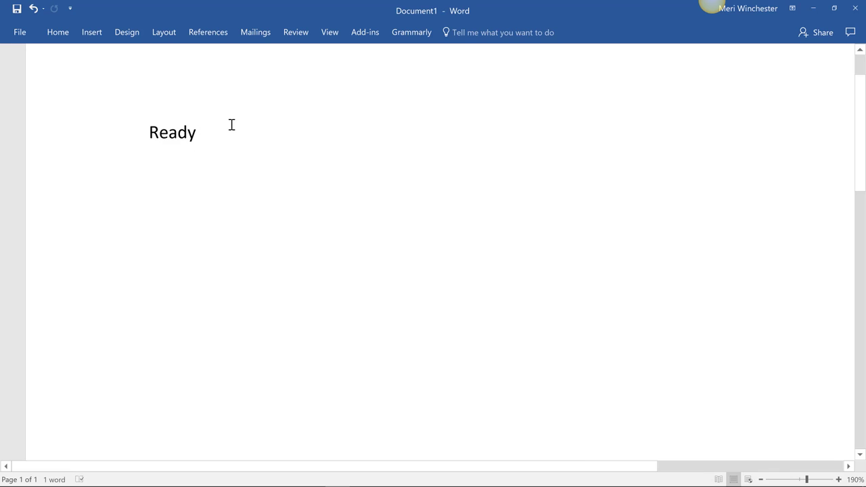
pyautogui.write('- Gat')
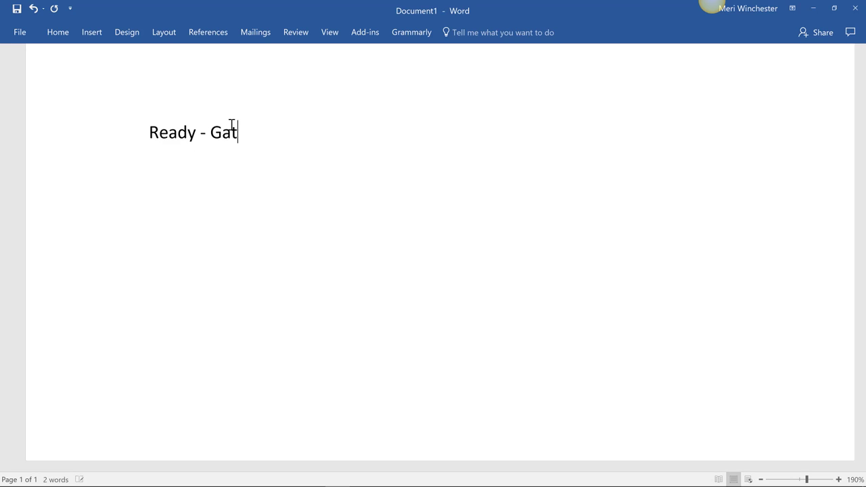
pyautogui.write('hering proje')
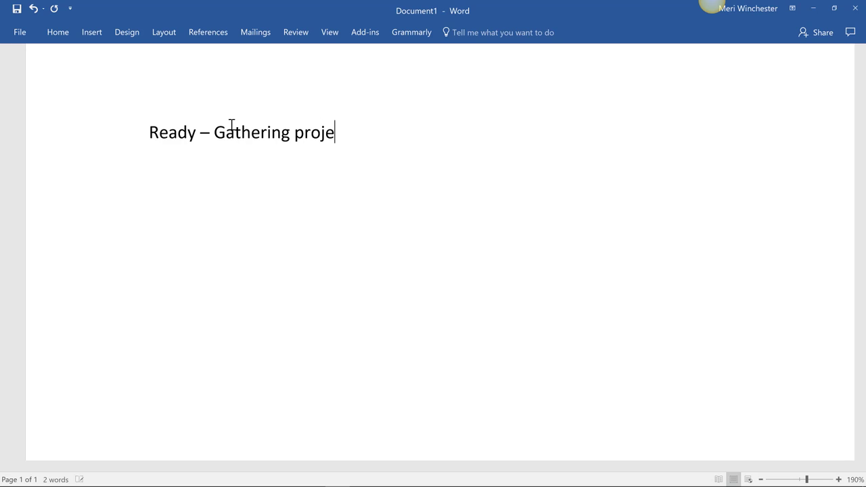
pyautogui.write('ct requrie')
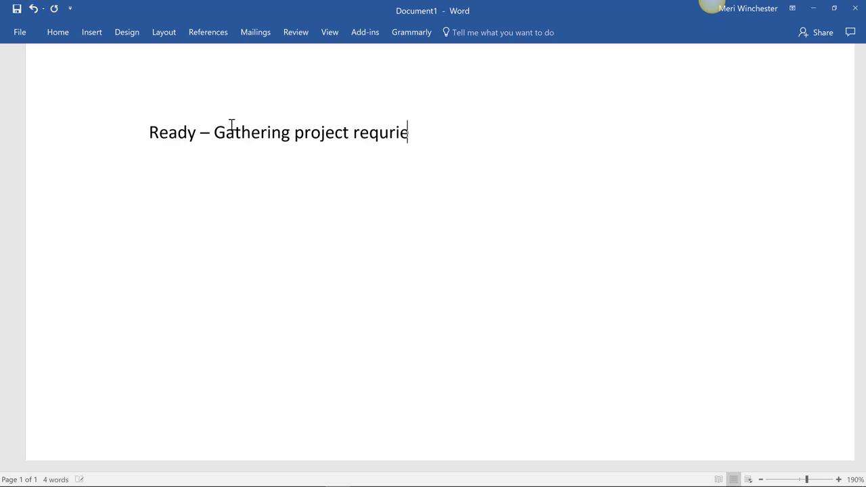
pyautogui.write('ments')
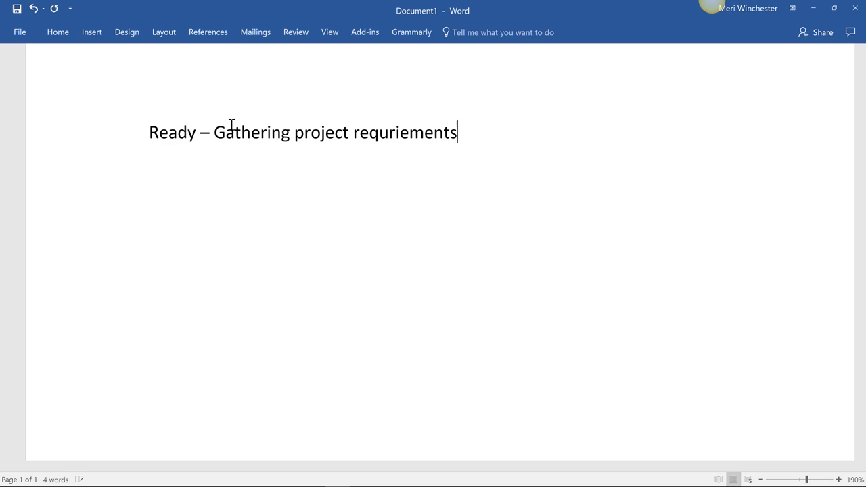
pyautogui.press('enter')
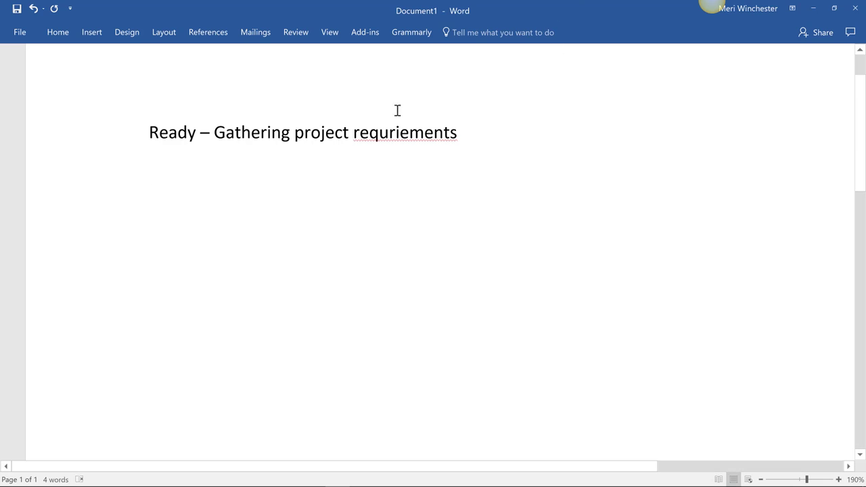
# - Correct the misspelled word to 'requirements' via the spelling suggestions
pyautogui.rightClick(404, 132)
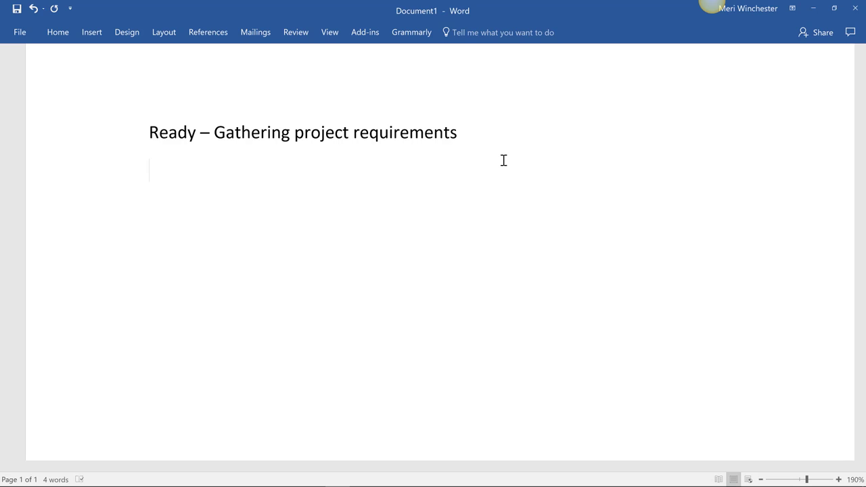
# - Start an auto-numbered list with item 1 'Need a poem, song, or other text'
pyautogui.write('1.)')
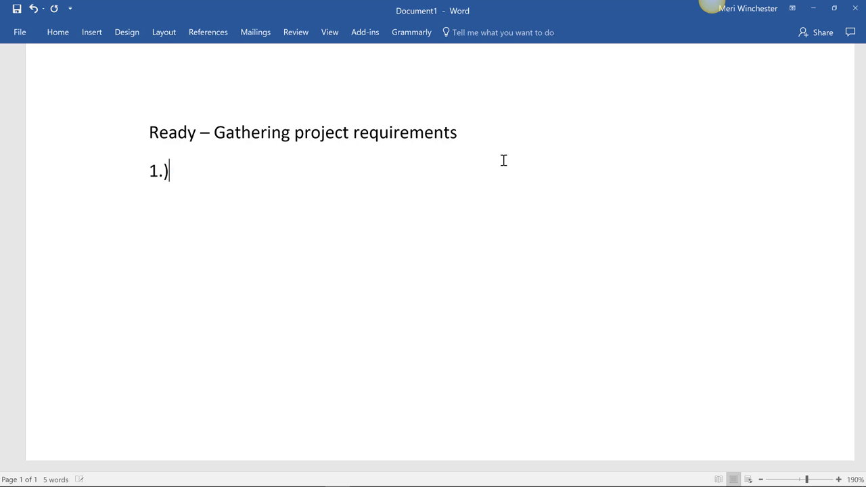
pyautogui.write('Need a')
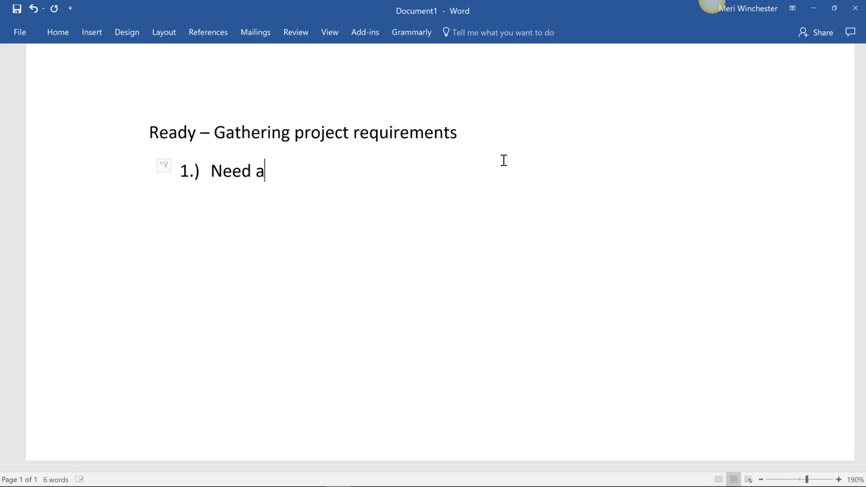
pyautogui.write('poem')
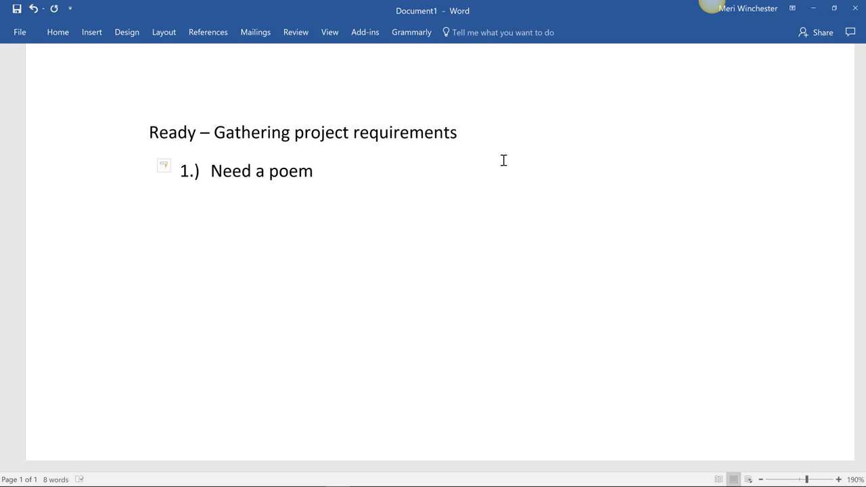
pyautogui.write(', s')
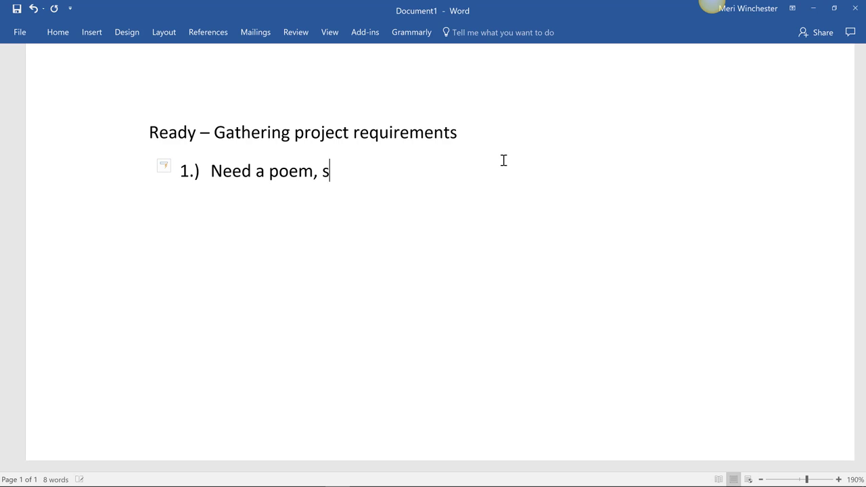
pyautogui.write('ong, or other t')
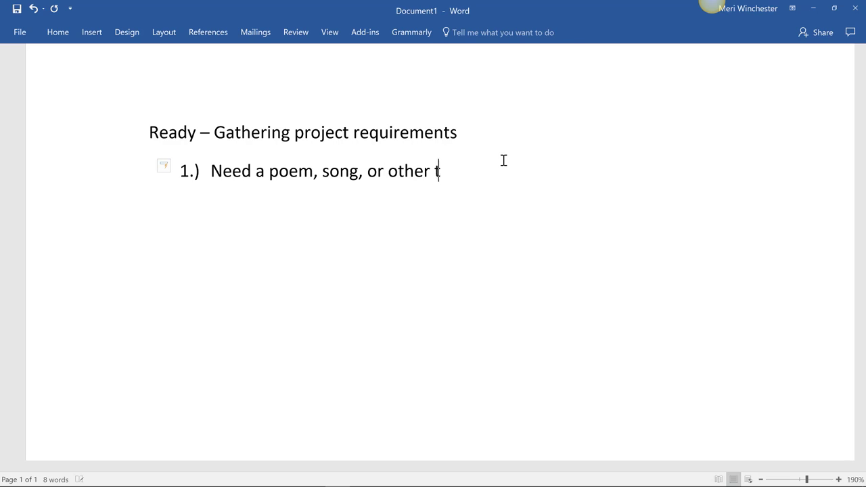
pyautogui.write('ext')
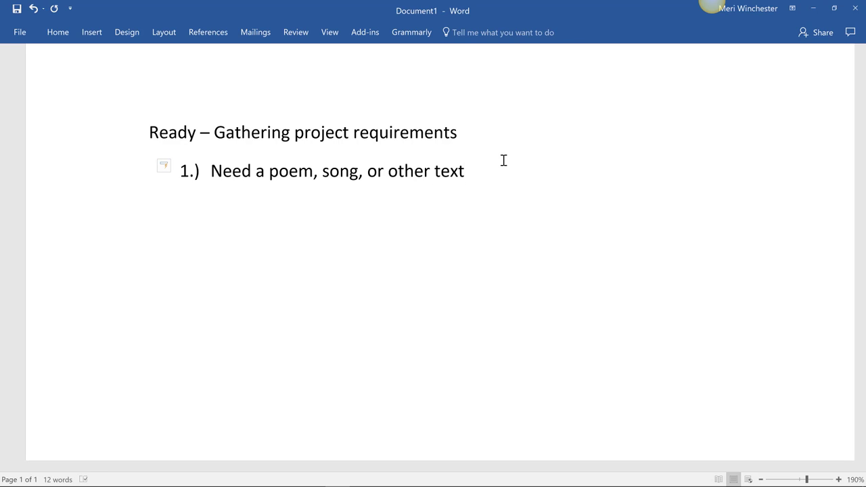
pyautogui.press('enter')
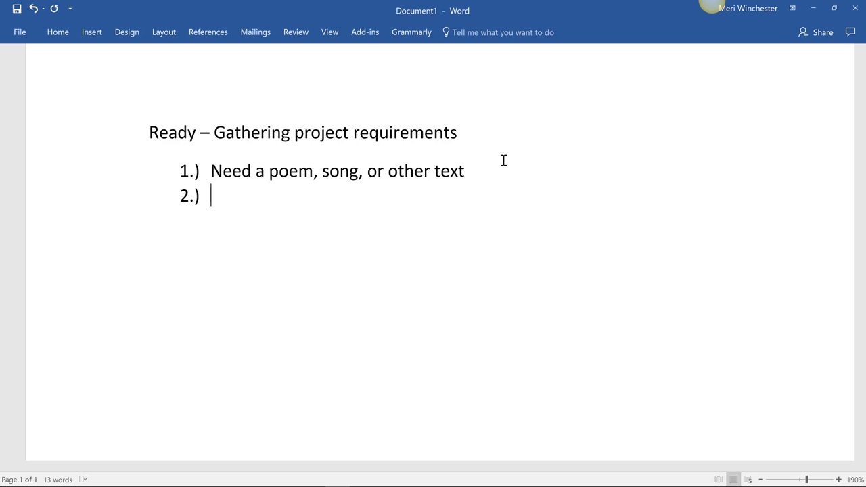
pyautogui.moveTo(517, 154)
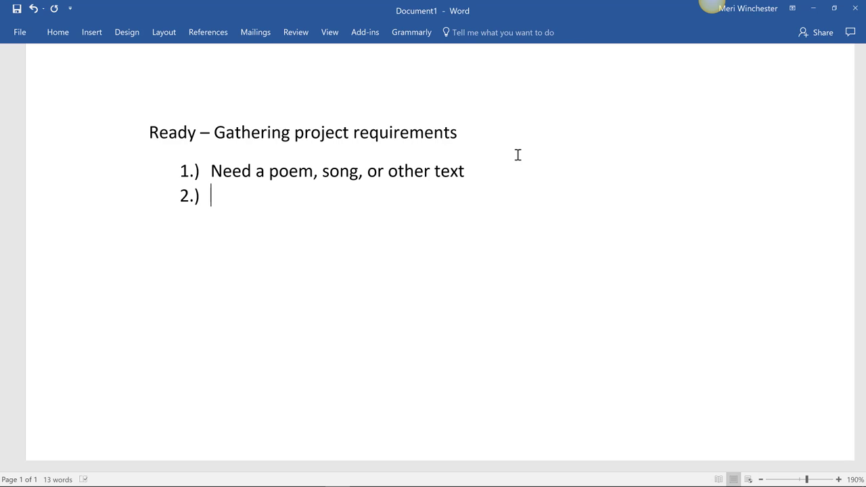
pyautogui.moveTo(494, 176)
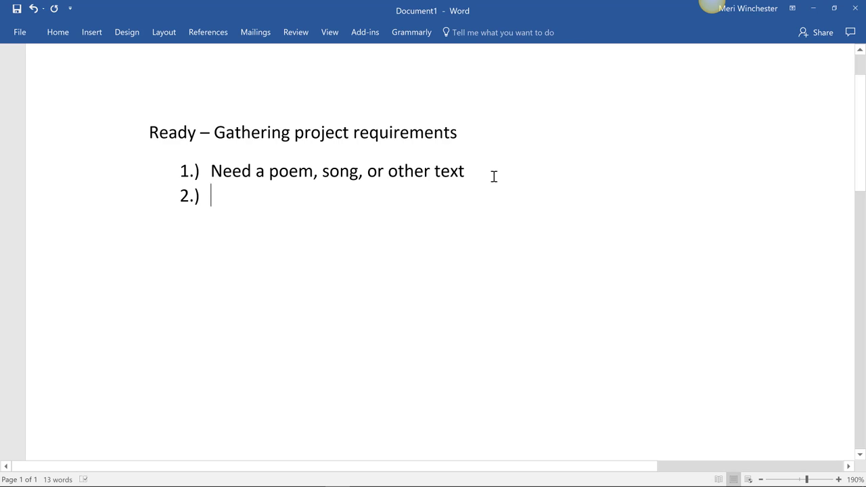
# - Add item 2 'Design our interface' and begin a third item
pyautogui.write('Design')
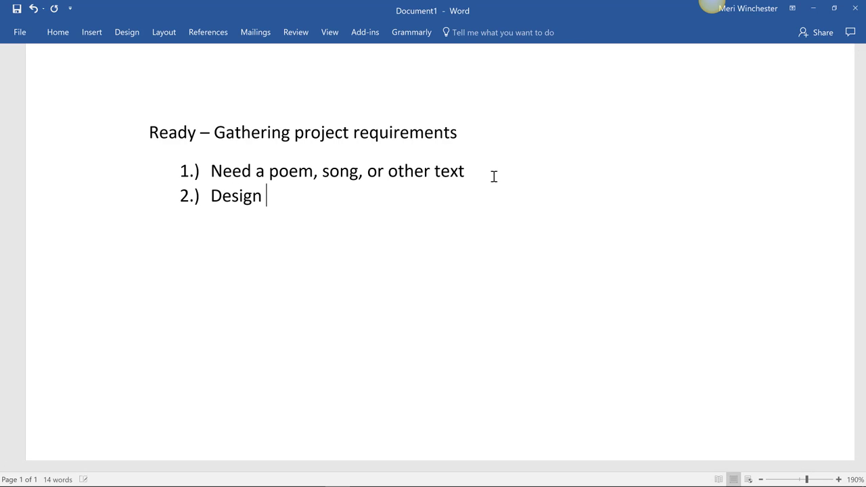
pyautogui.write('our interfac')
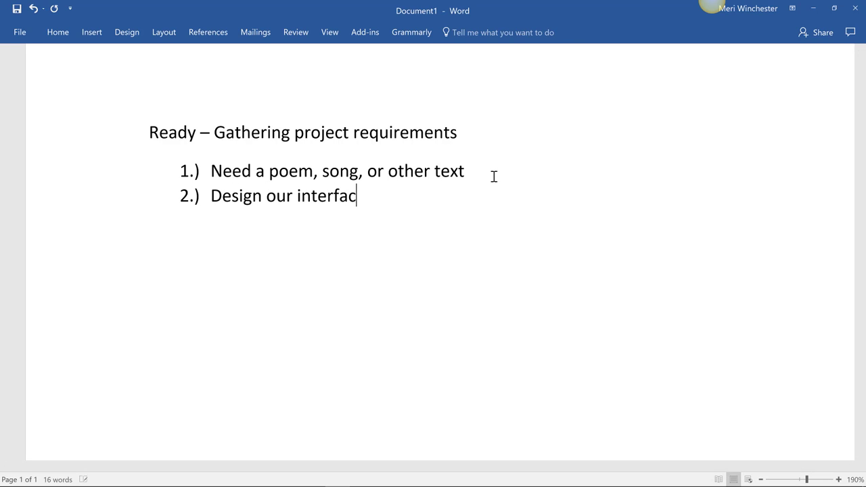
pyautogui.press('enter')
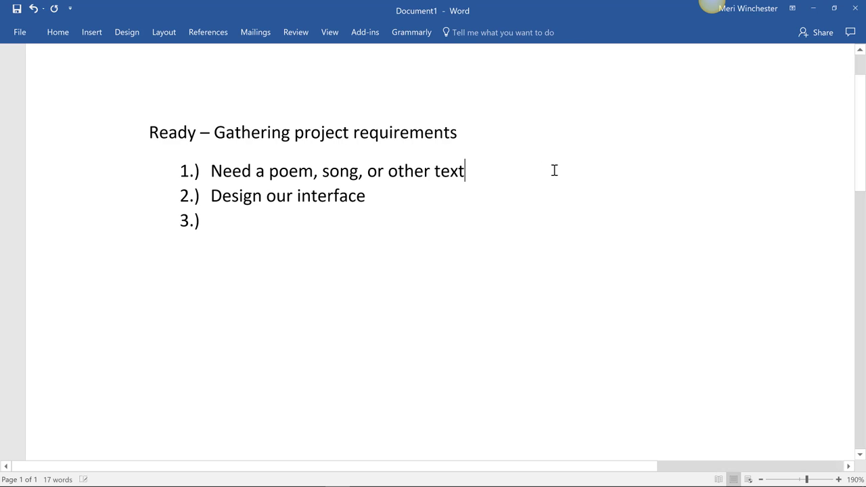
# - Add a variables item and item 4 about storing input from the user
pyautogui.write('Determine our var')
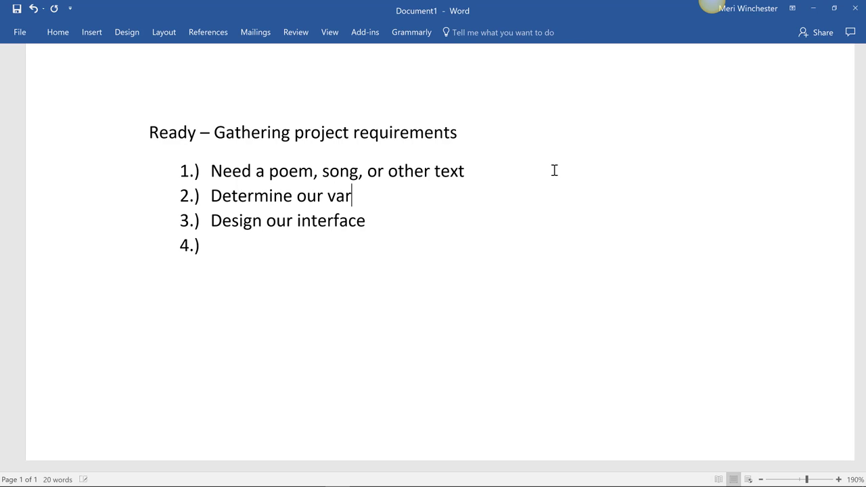
pyautogui.write('iables')
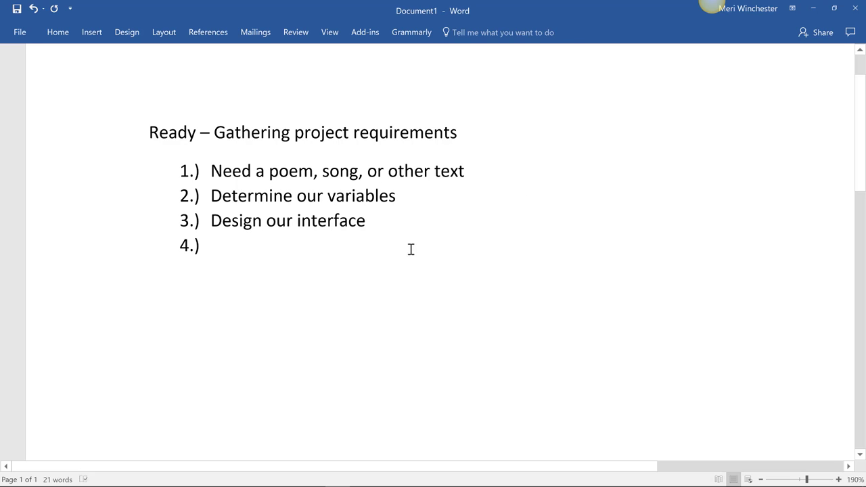
pyautogui.click(211, 245)
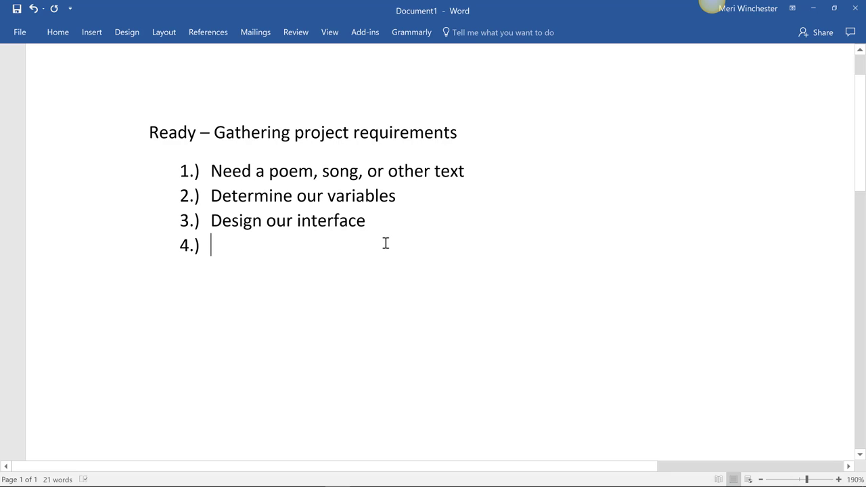
pyautogui.write('Store i')
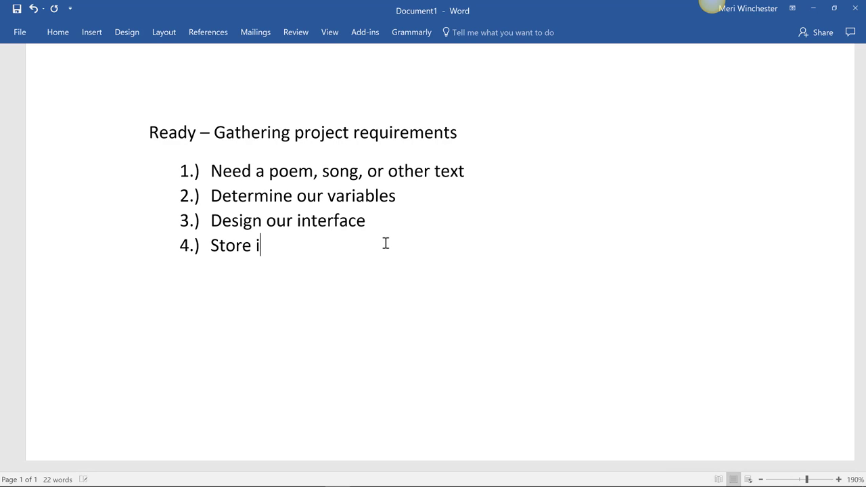
pyautogui.write('nput from the user')
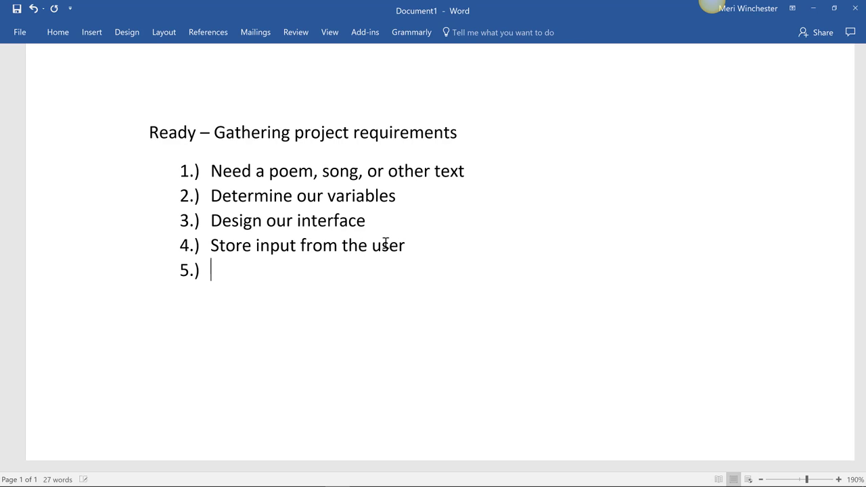
# - Add items 5 and 6: integrate stored input with saved text and display it for the user
pyautogui.write('Integrate')
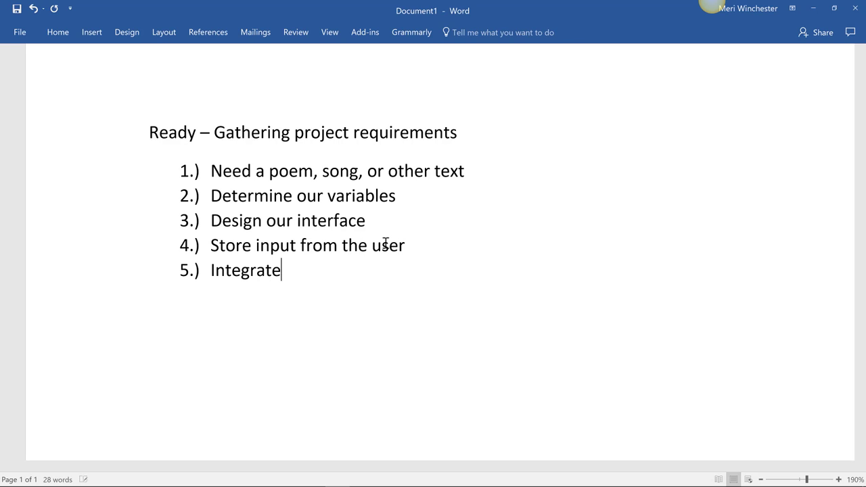
pyautogui.write('stored')
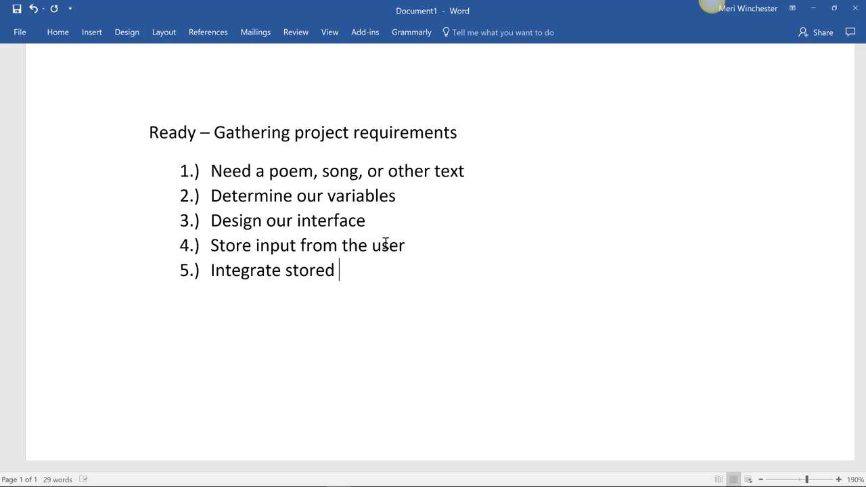
pyautogui.write('input wit')
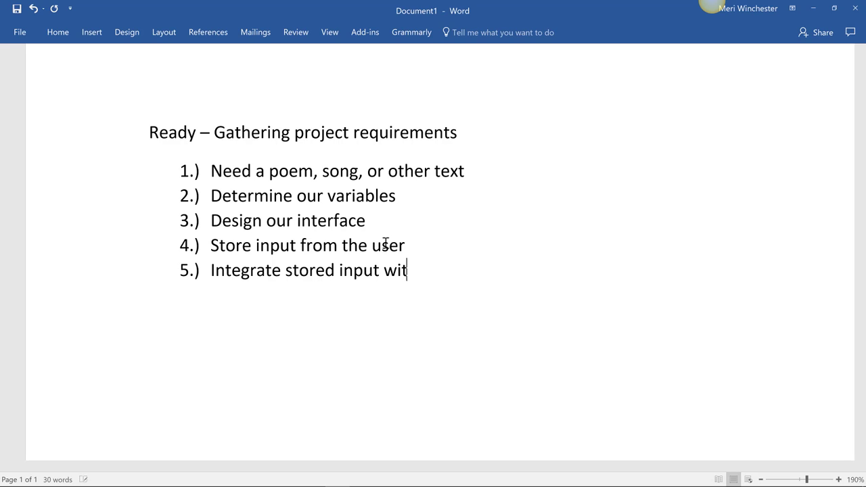
pyautogui.write('h our saved text')
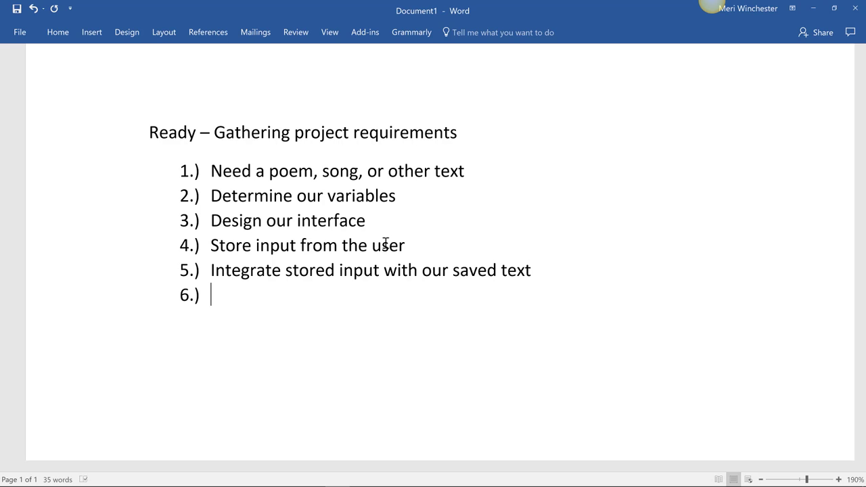
pyautogui.write('Disply')
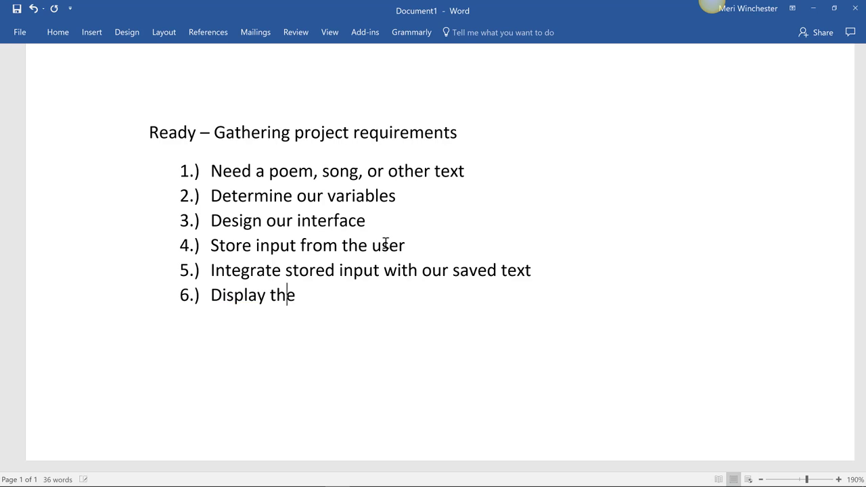
pyautogui.write('text with the int')
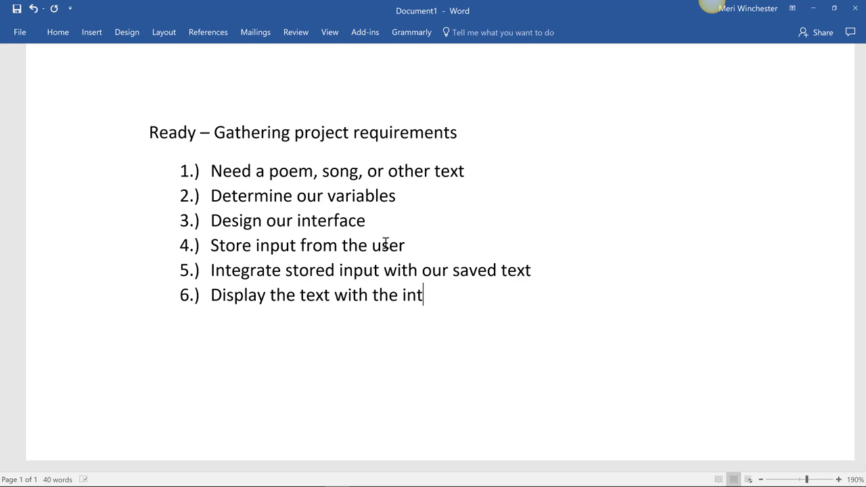
pyautogui.write('egrat')
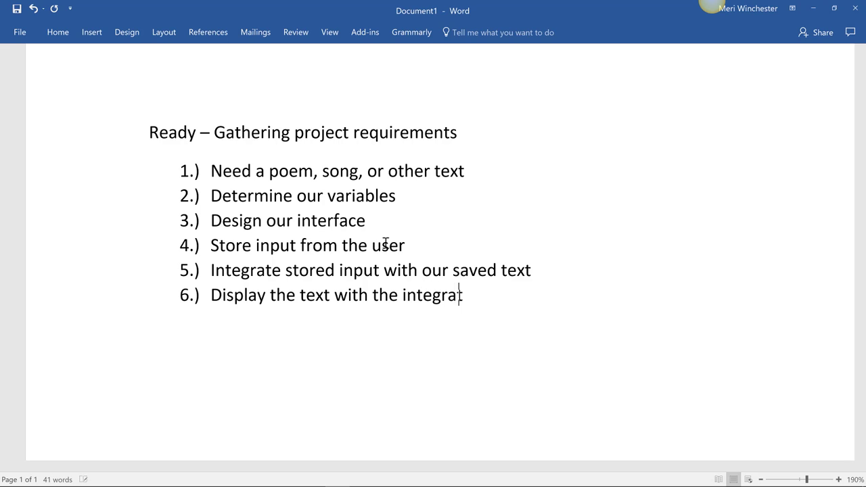
pyautogui.write('ed input')
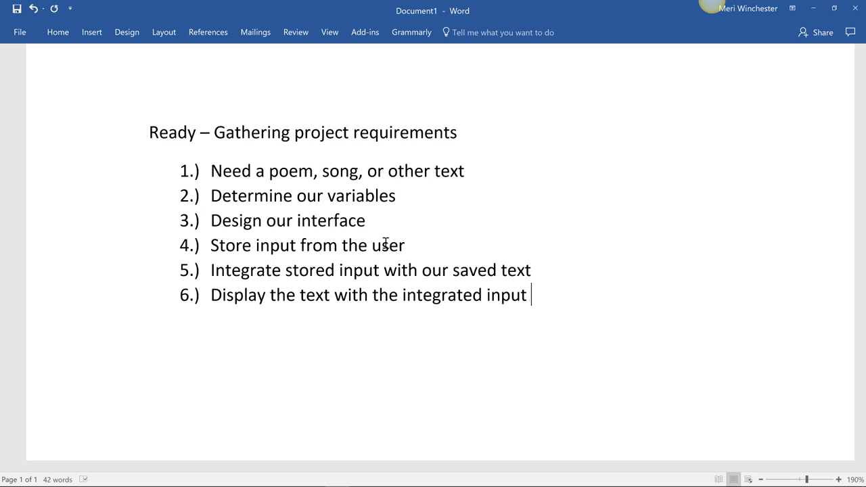
pyautogui.write('for the user')
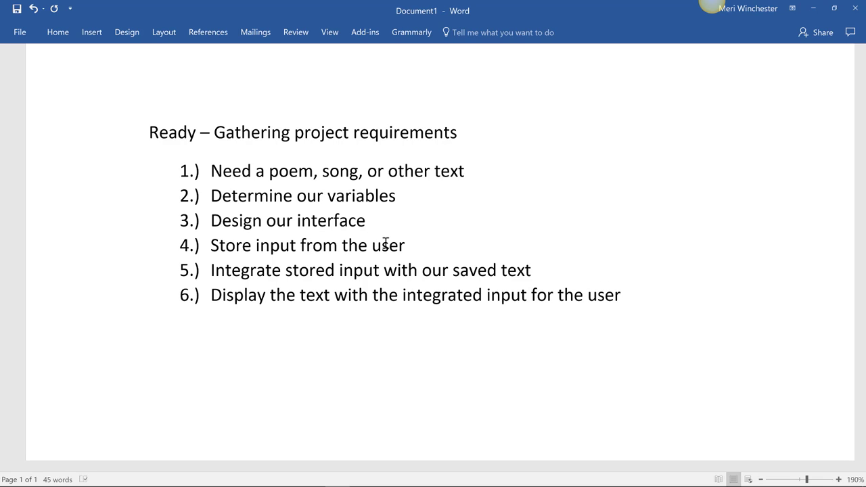
# - Paste the Mary Had a Little Lamb poem under step 1, indented as sub-item a
pyautogui.click(620, 295)
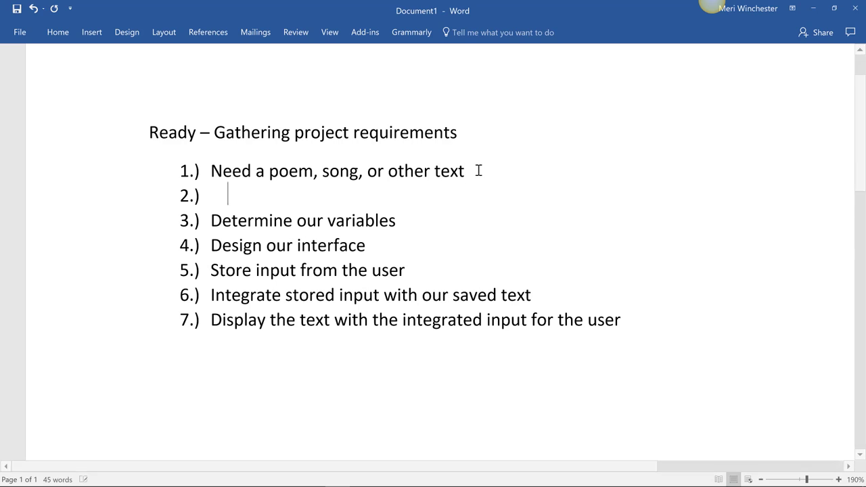
pyautogui.press('Tab')
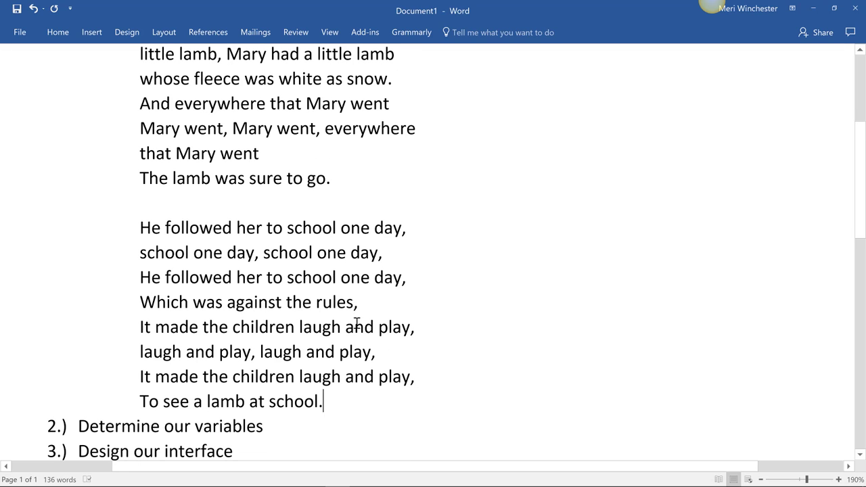
pyautogui.scroll(3)
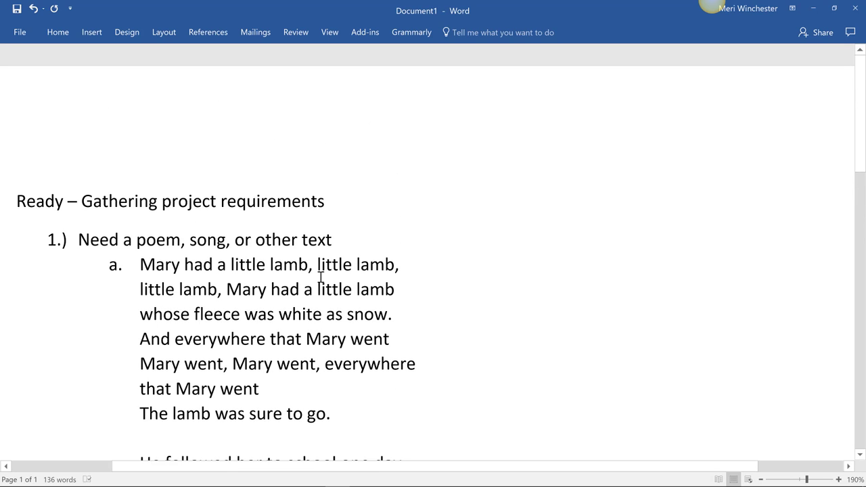
pyautogui.moveTo(346, 247)
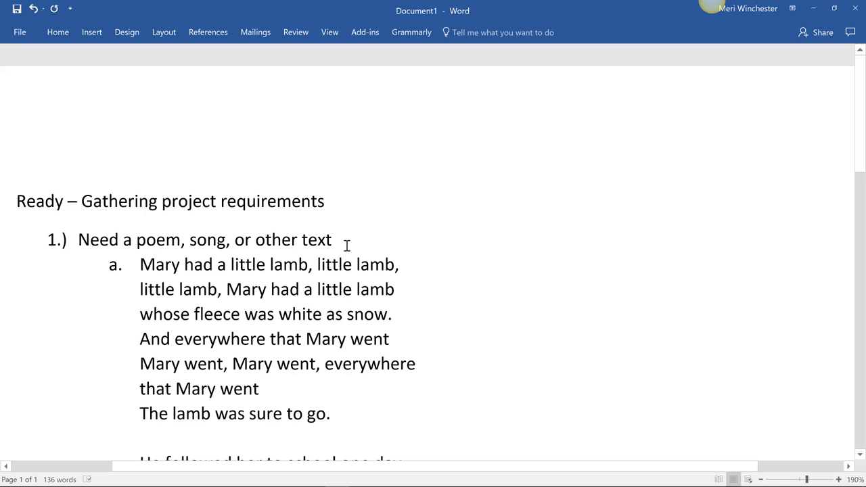
# - Add a blank line above the poem and replace the first Mary with red 'name', copying it
pyautogui.press('enter')
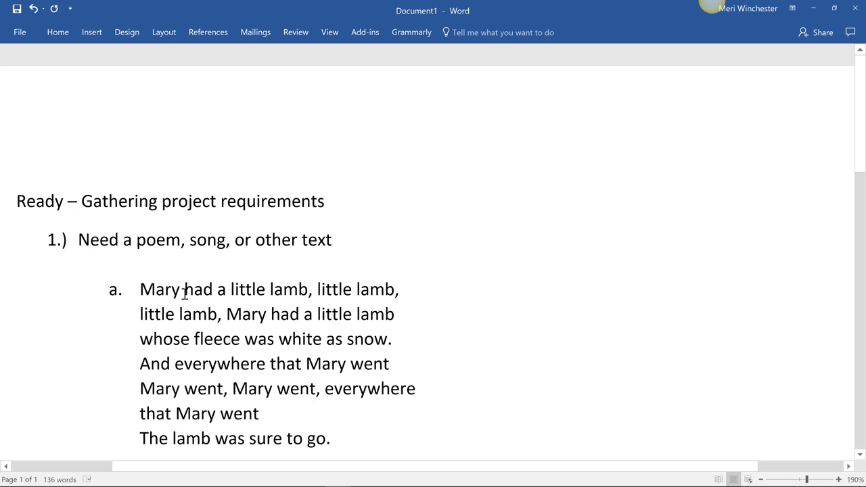
pyautogui.doubleClick(159, 289)
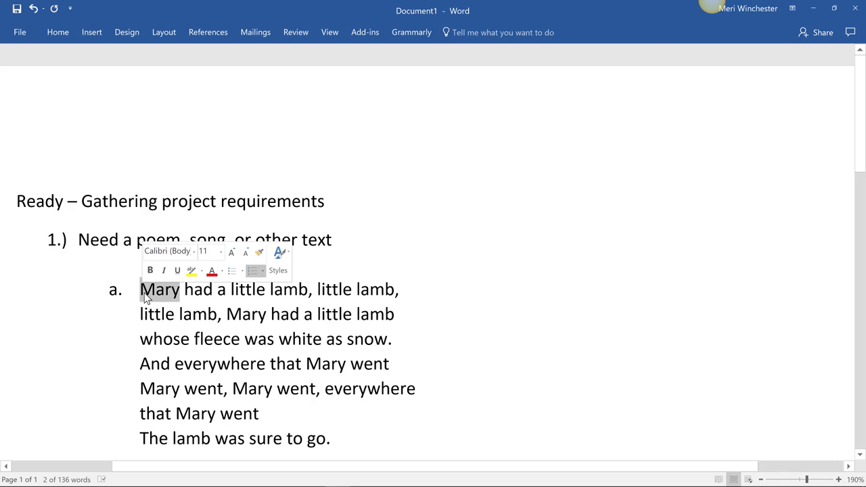
pyautogui.click(211, 271)
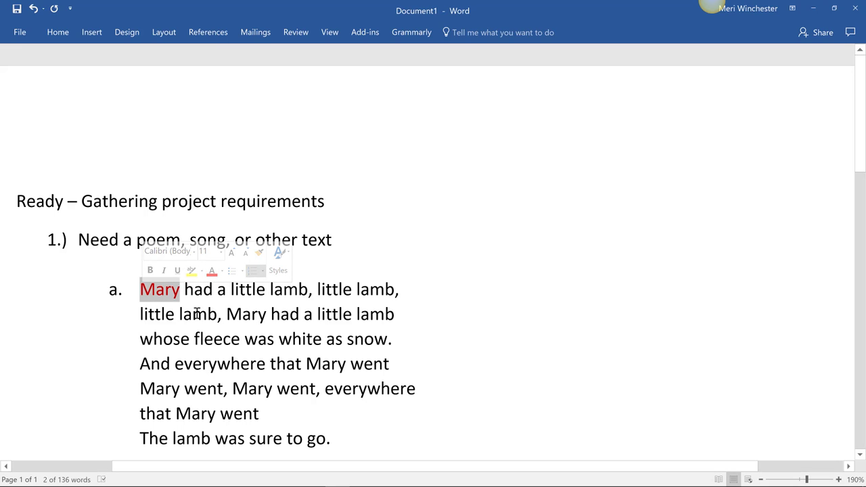
pyautogui.write('name')
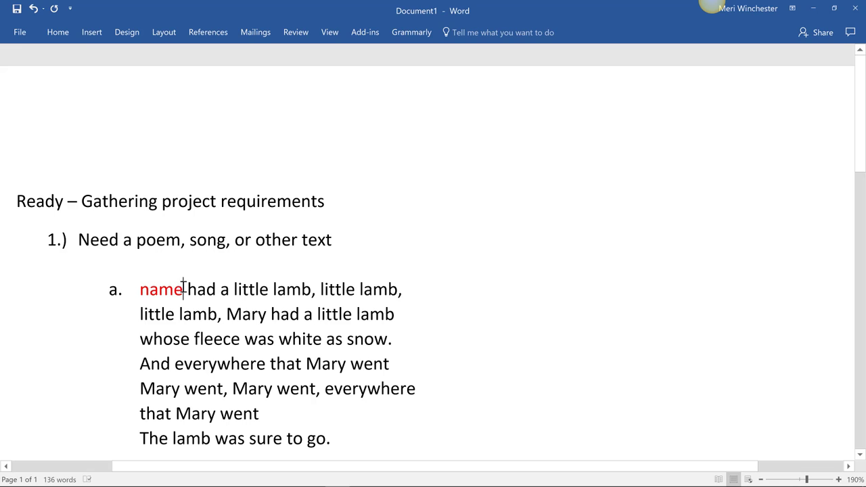
pyautogui.doubleClick(160, 290)
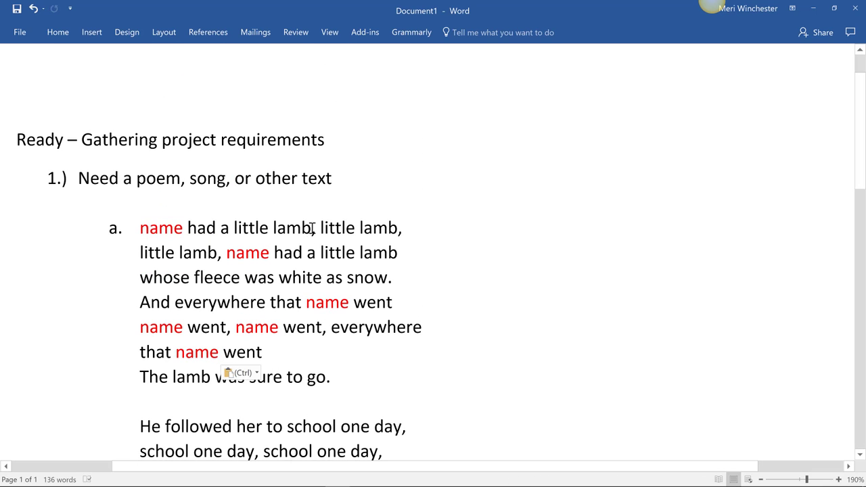
# - Replace the first lamb with red 'animal' and copy it for reuse
pyautogui.doubleClick(291, 228)
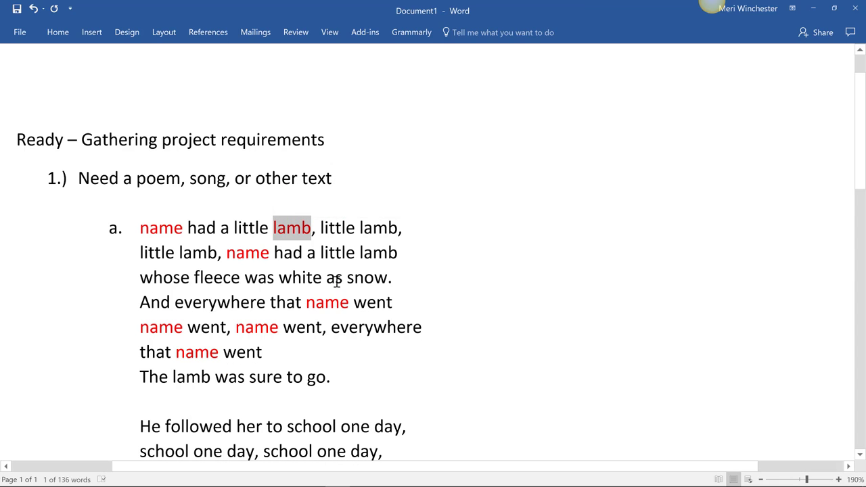
pyautogui.write('animal')
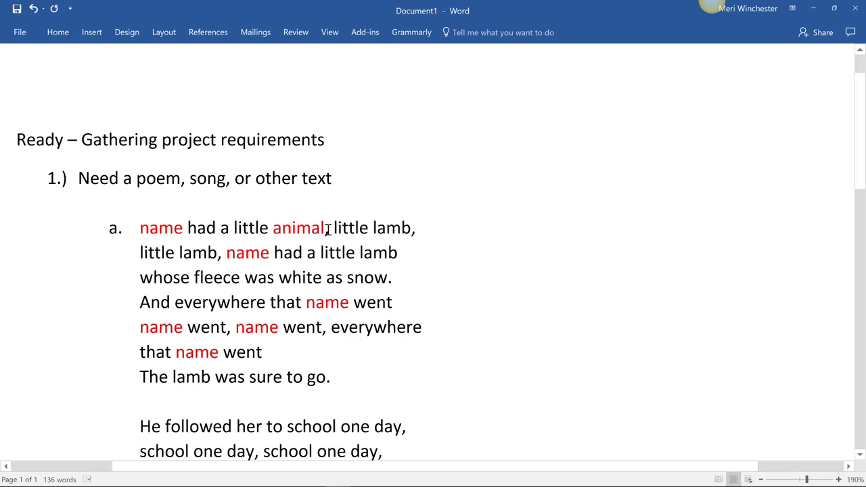
pyautogui.doubleClick(298, 227)
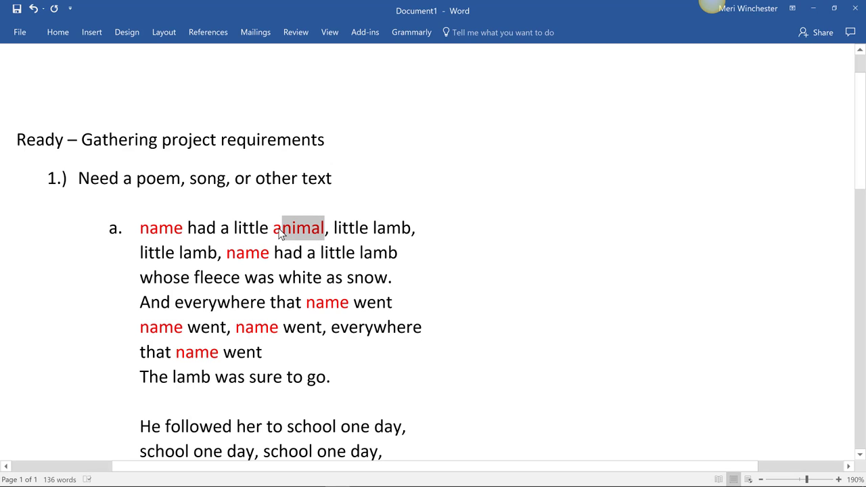
pyautogui.doubleClick(298, 228)
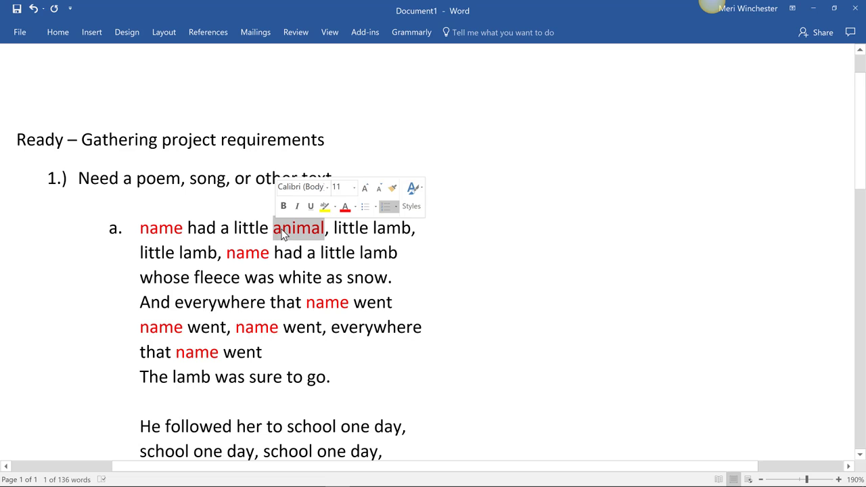
pyautogui.click(376, 227)
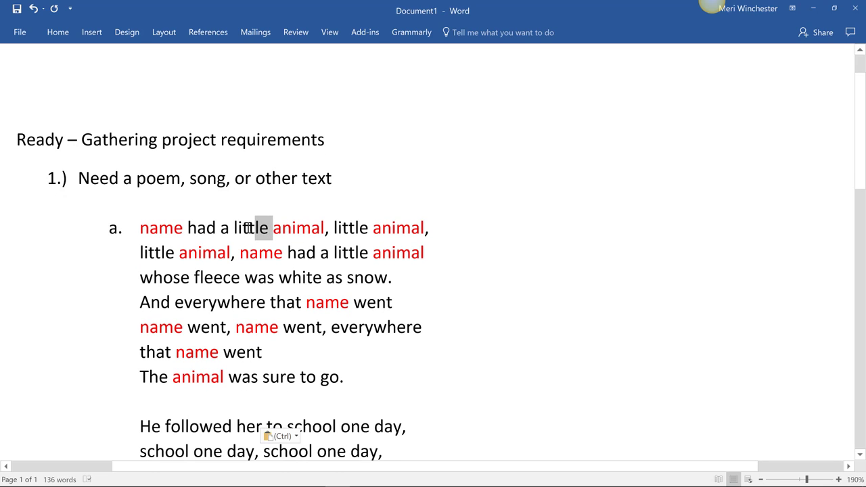
# - Replace little with red 'size' and select white in the fleece line
pyautogui.doubleClick(252, 227)
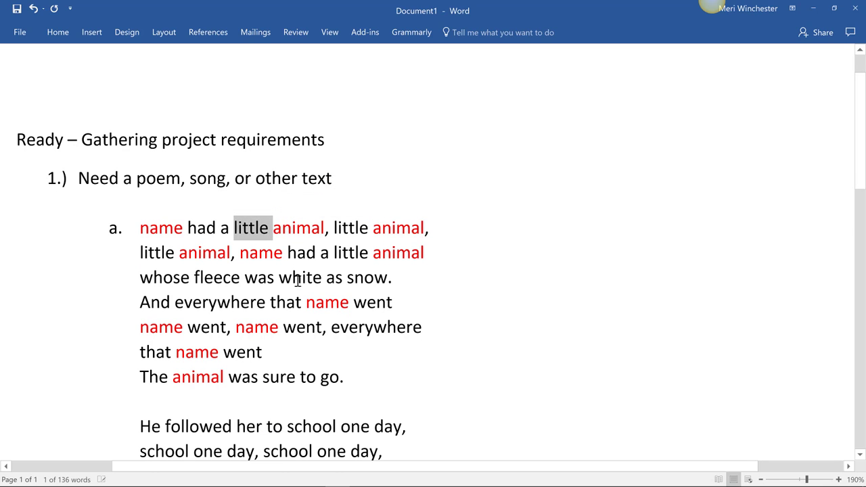
pyautogui.press('Delete')
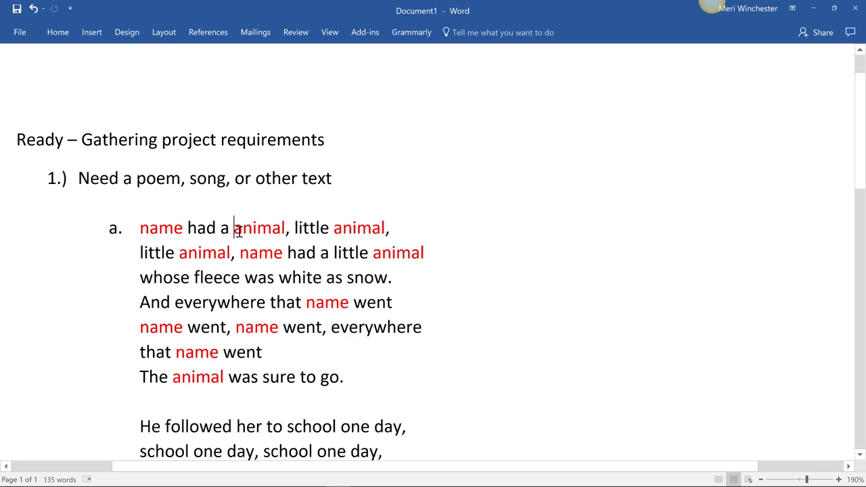
pyautogui.write('size')
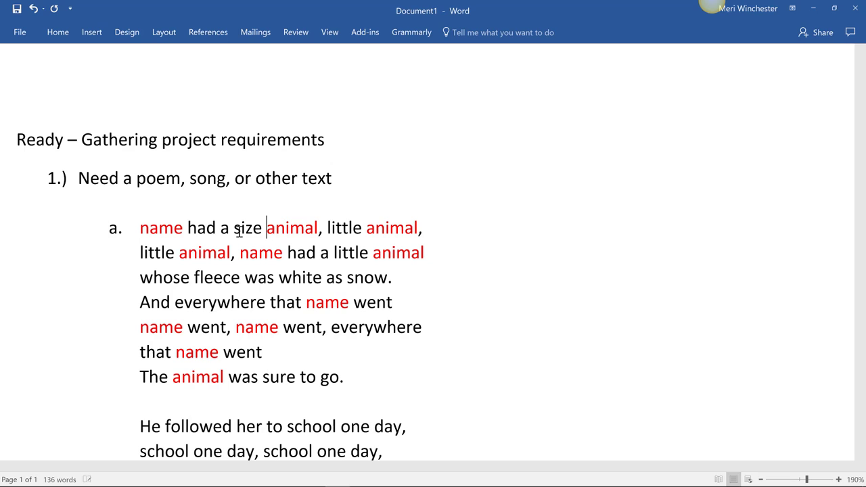
pyautogui.doubleClick(248, 227)
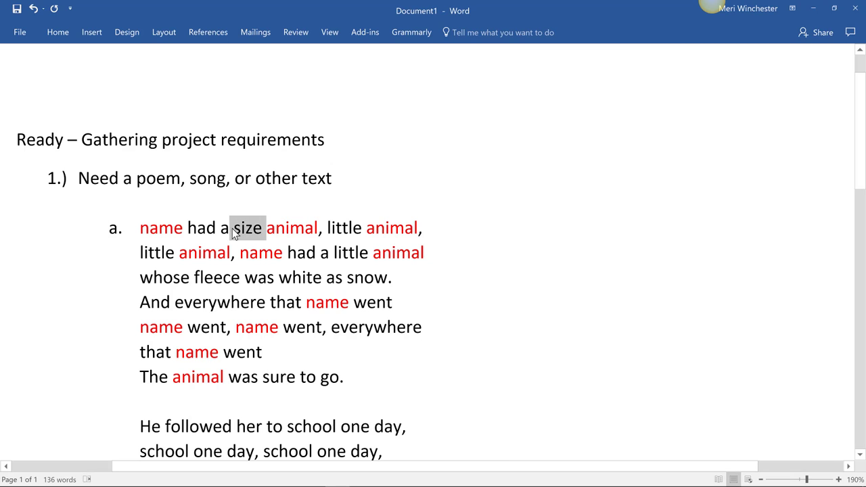
pyautogui.click(233, 228)
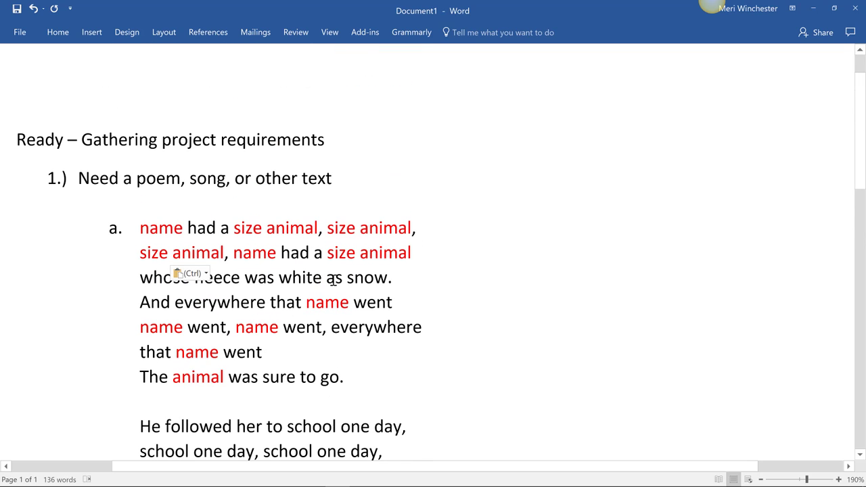
pyautogui.doubleClick(304, 278)
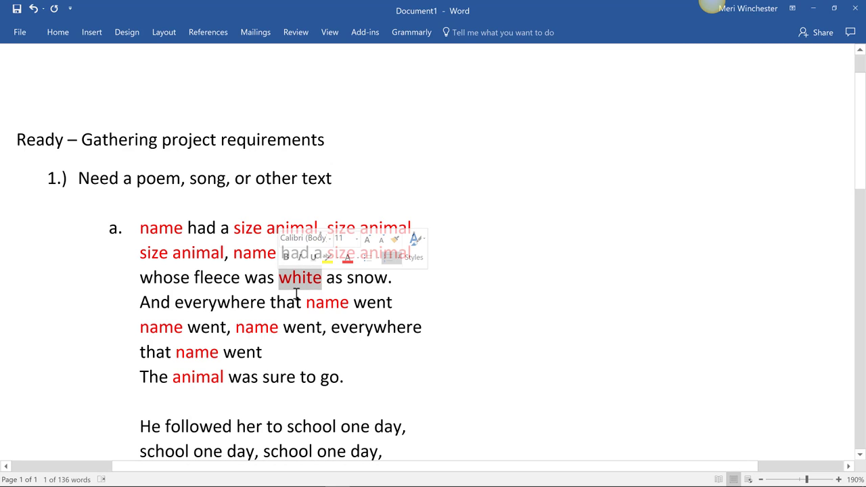
# - Replace white with 'color' and snow with red 'noun' in the fleece line
pyautogui.write('color')
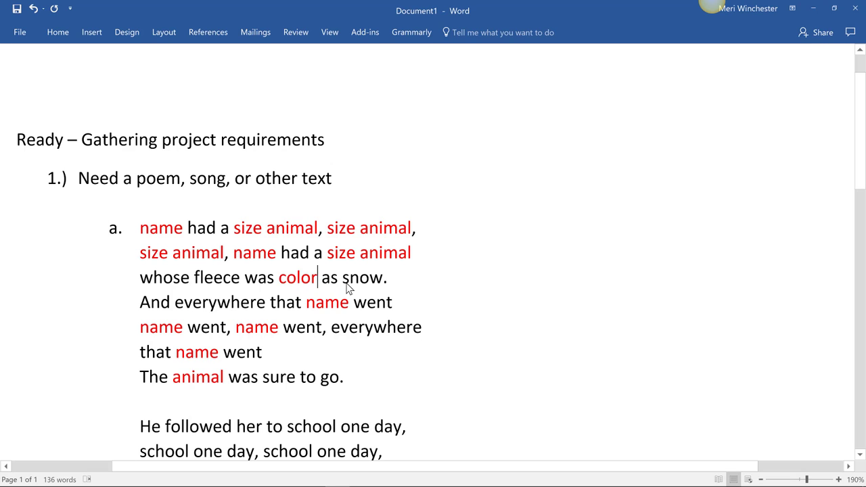
pyautogui.doubleClick(364, 278)
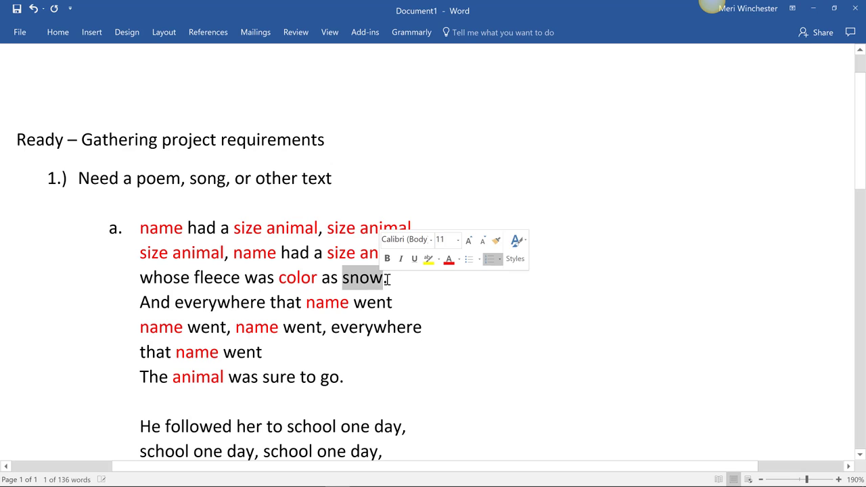
pyautogui.click(449, 259)
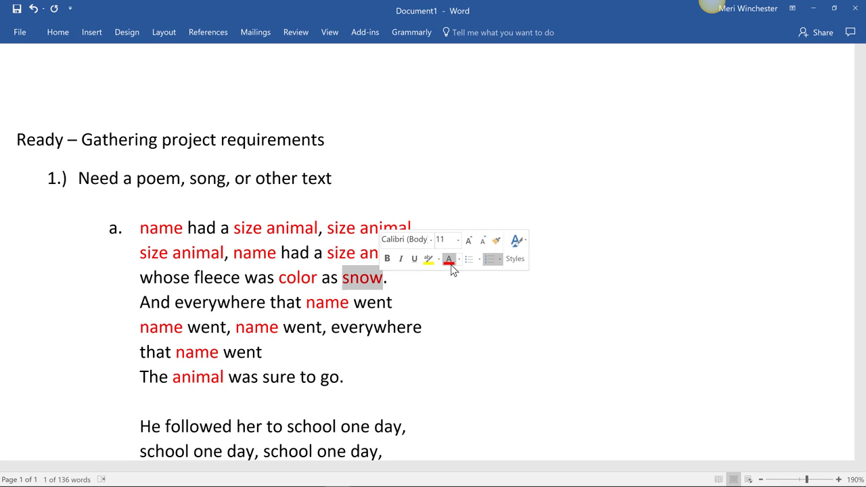
pyautogui.write('noun')
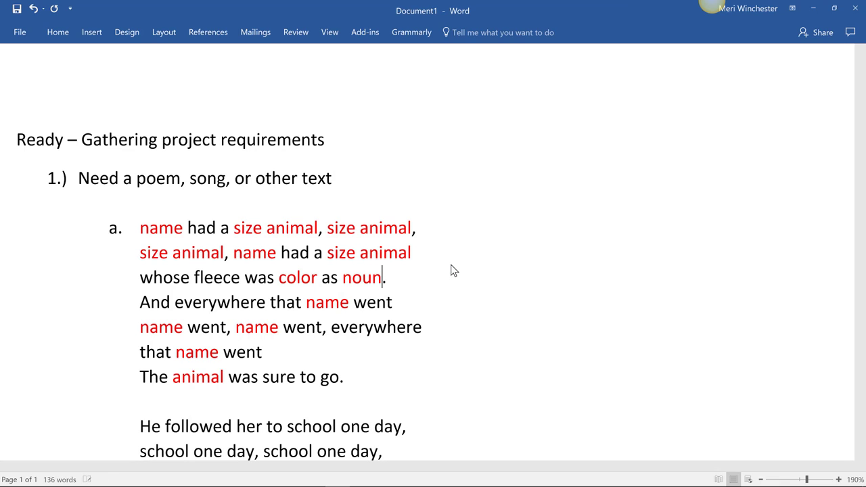
# - Replace 'school' in the second verse with red 'place' and copy it for the other occurrences
pyautogui.scroll(-3)
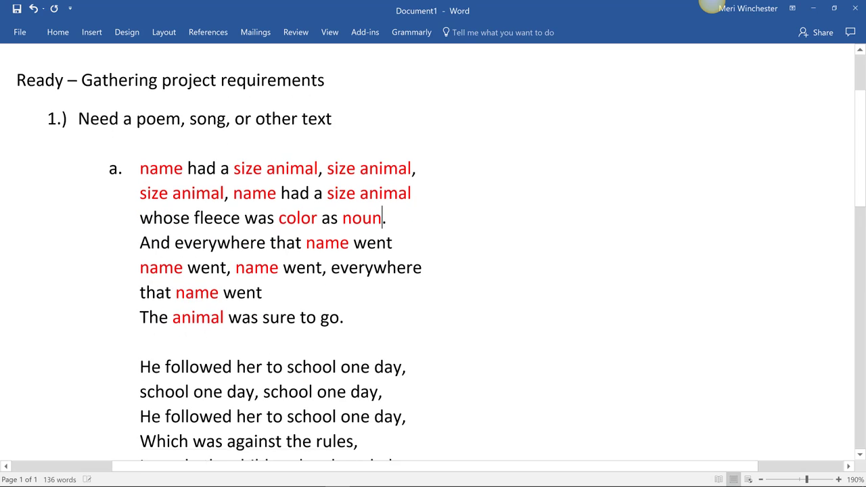
pyautogui.scroll(-3)
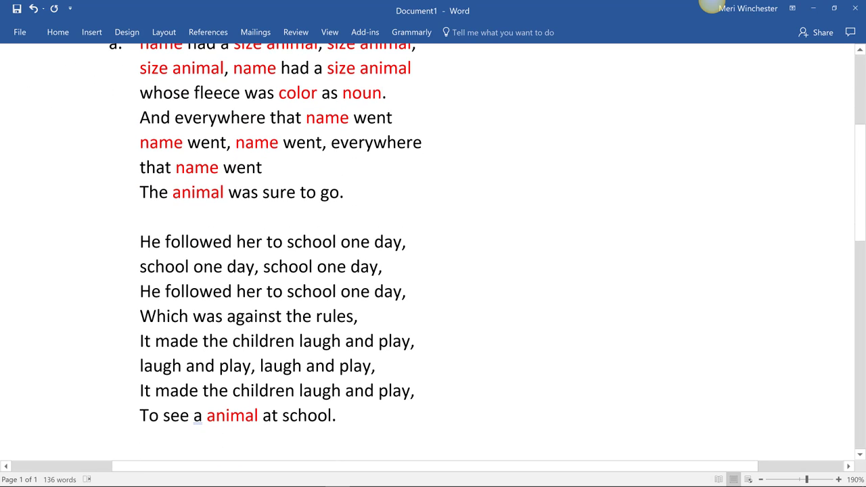
pyautogui.moveTo(323, 242)
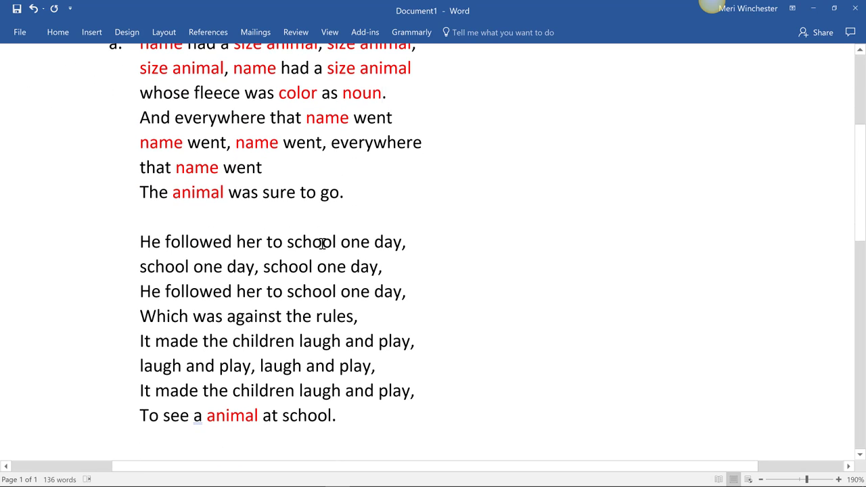
pyautogui.doubleClick(309, 241)
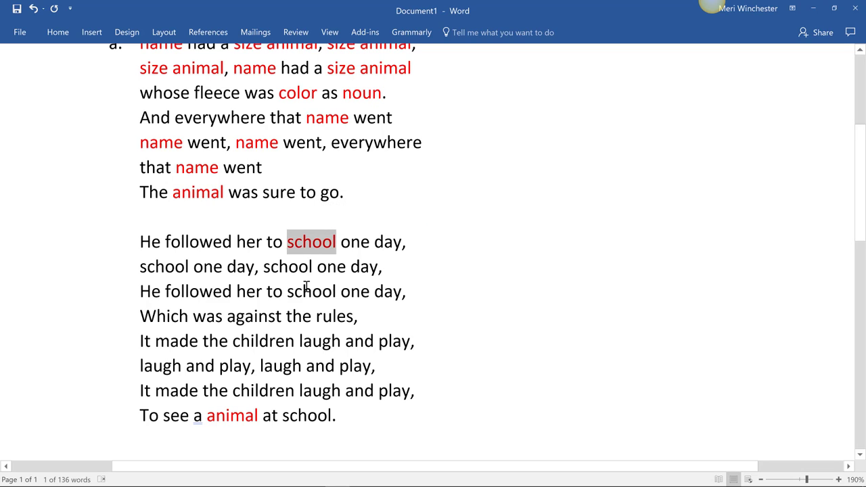
pyautogui.write('place')
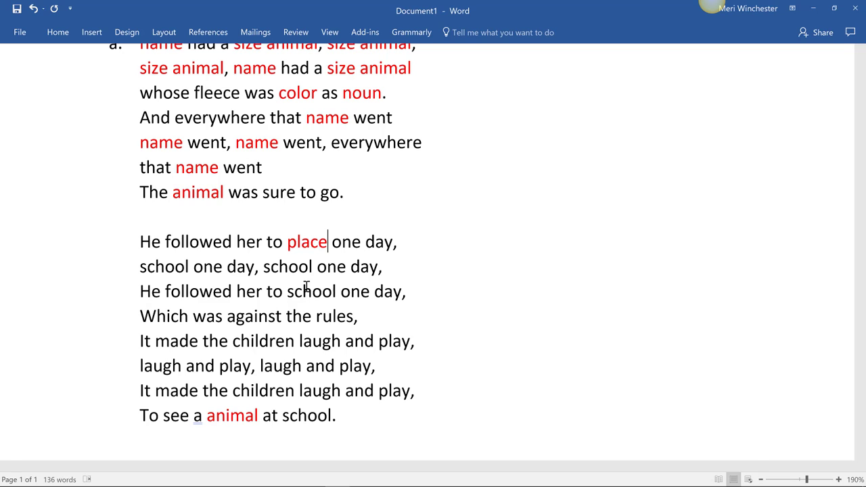
pyautogui.doubleClick(306, 241)
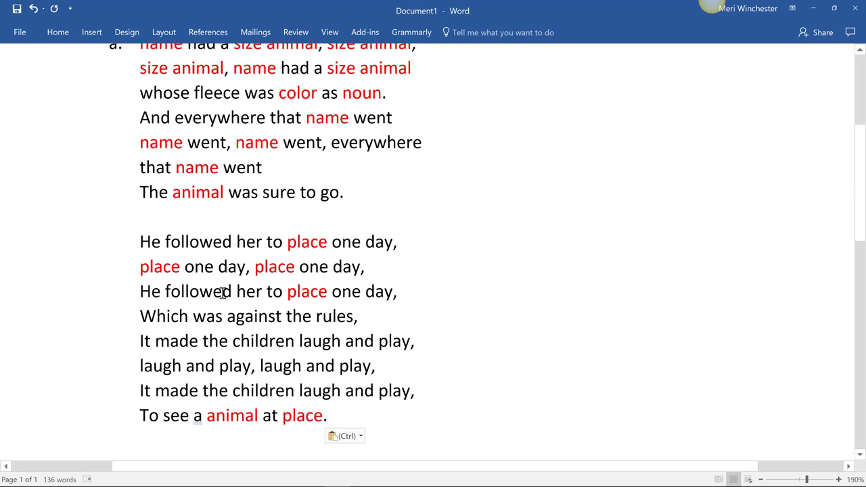
# - Replace 'followed' in the second verse with red 'action'
pyautogui.doubleClick(228, 241)
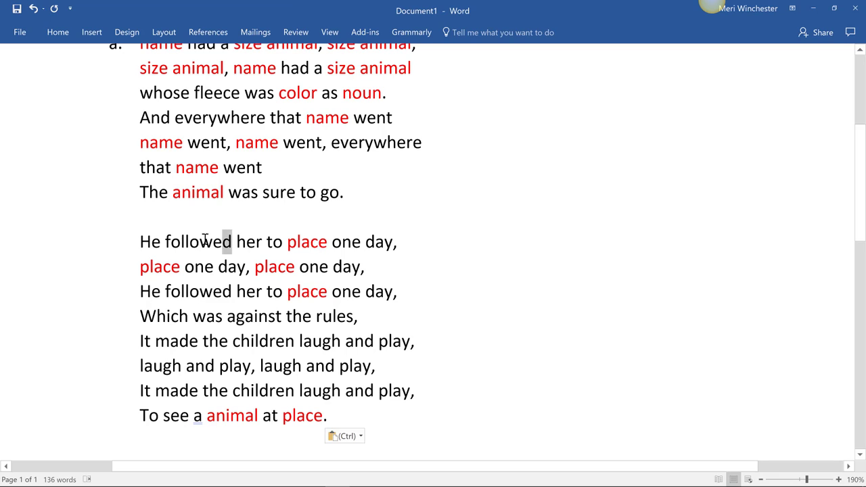
pyautogui.doubleClick(197, 241)
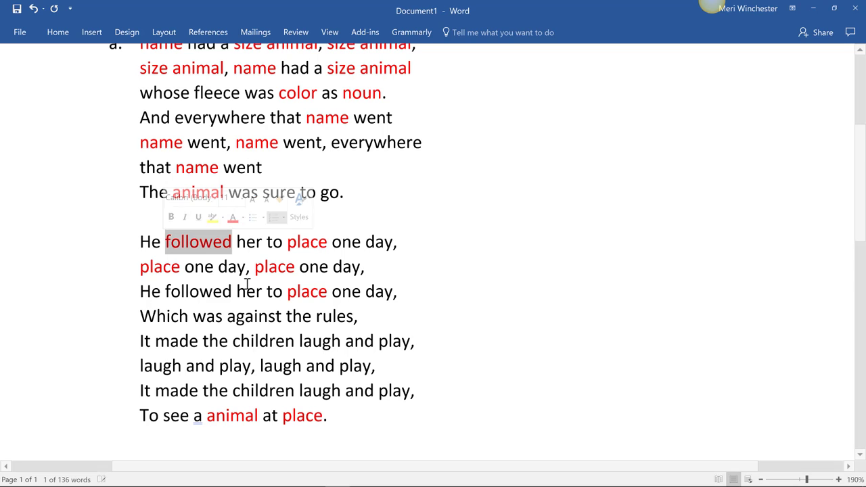
pyautogui.write('action')
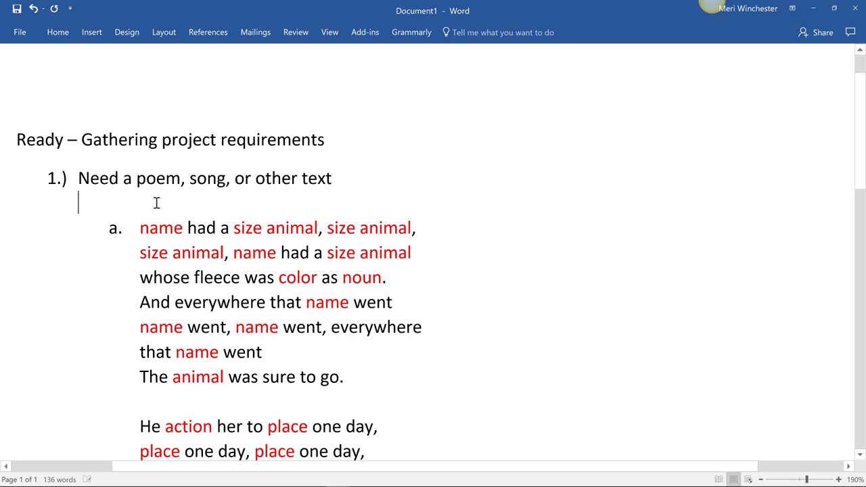
# - Add blank lines under item 1.) and list Name, Size, Animal, Color and Noun on separate lines
pyautogui.press('enter')
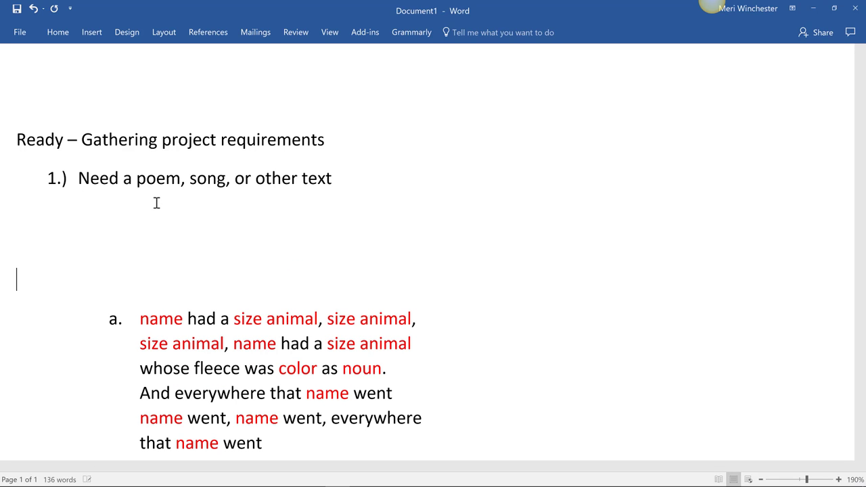
pyautogui.write('n')
pyautogui.write('co')
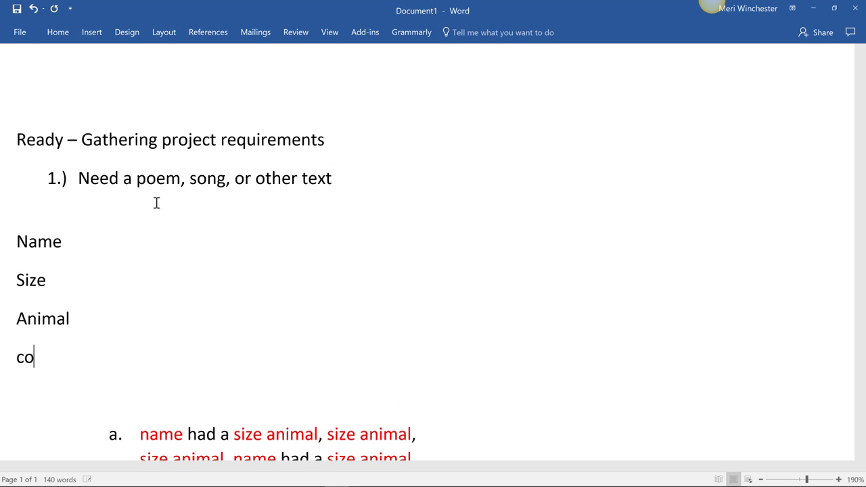
pyautogui.write('lor')
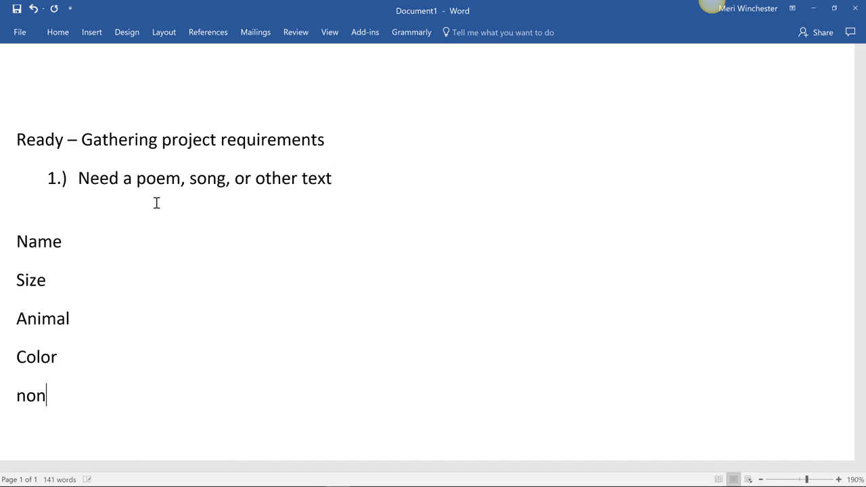
pyautogui.write('oun')
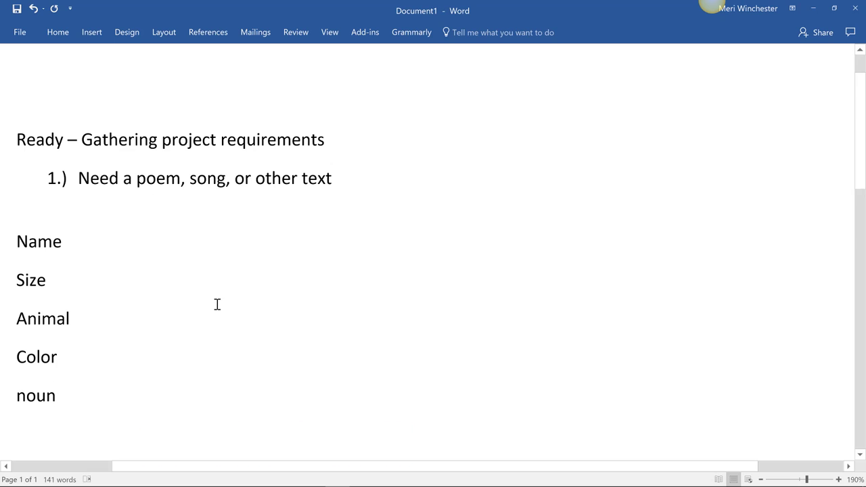
# - Add Action and Place to the variable list above the poem
pyautogui.scroll(-3)
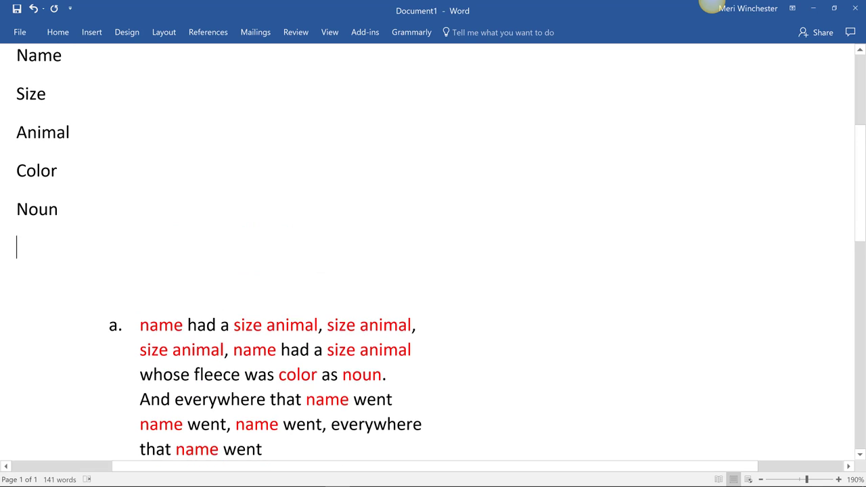
pyautogui.scroll(-3)
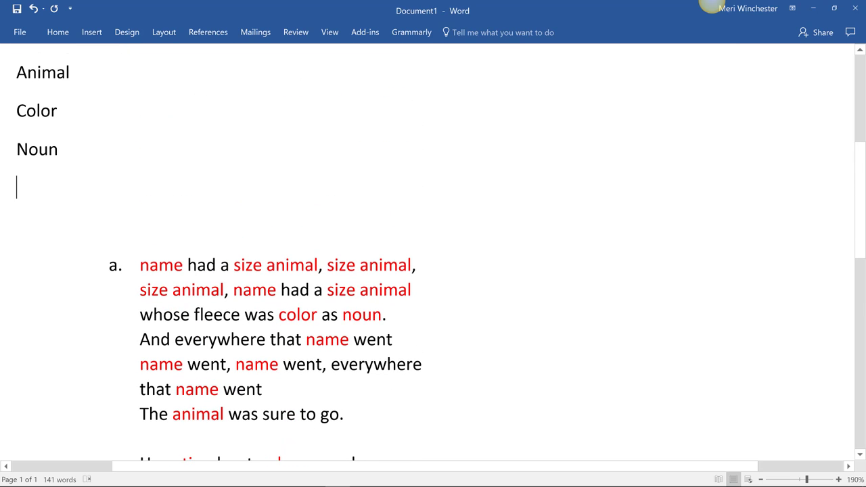
pyautogui.write('Action')
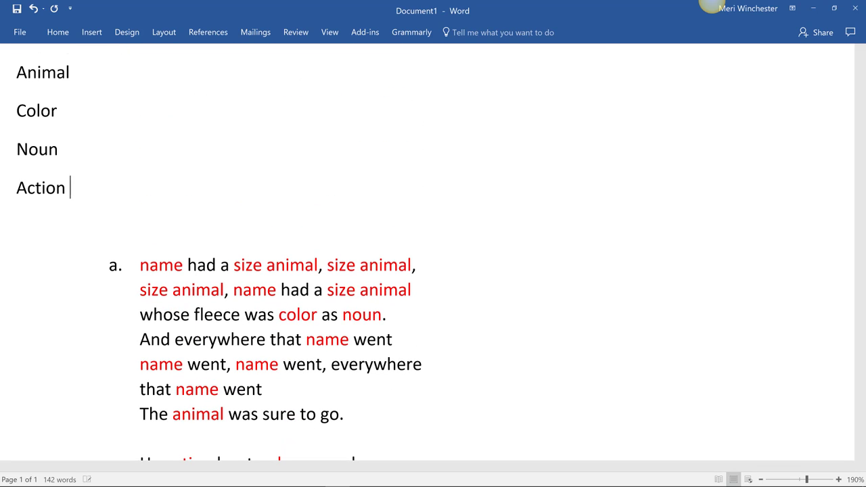
pyautogui.write('Place')
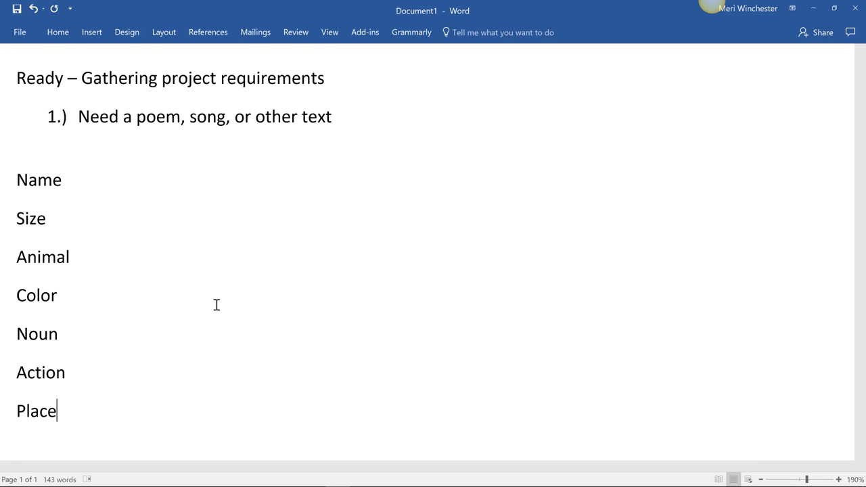
pyautogui.scroll(-3)
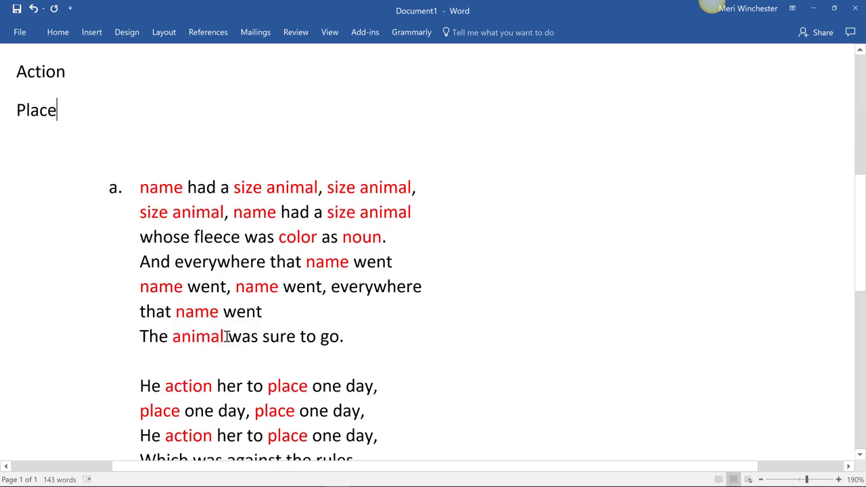
pyautogui.scroll(-3)
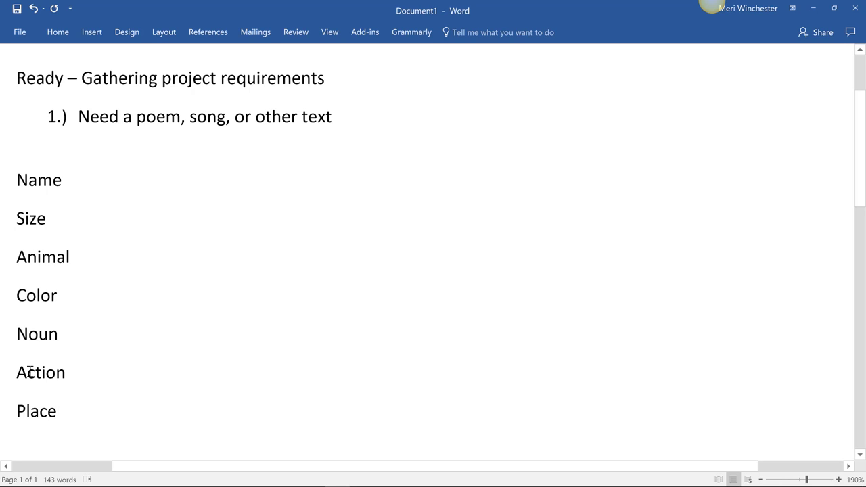
pyautogui.scroll(-3)
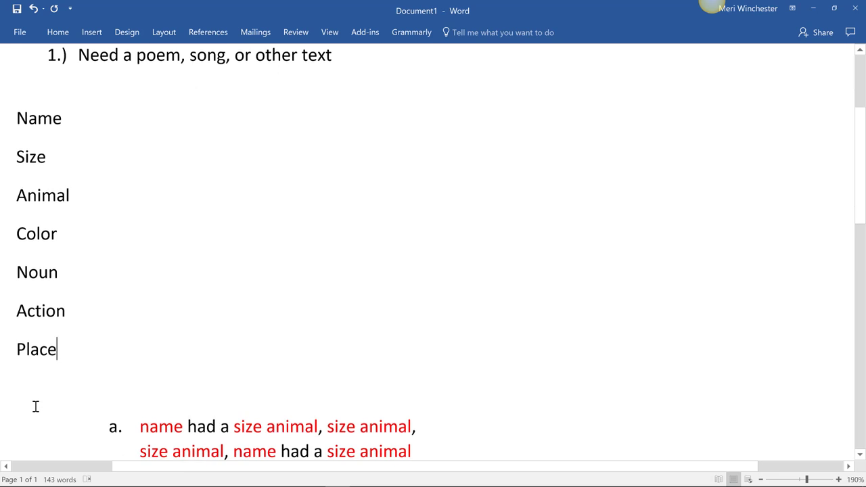
pyautogui.scroll(-3)
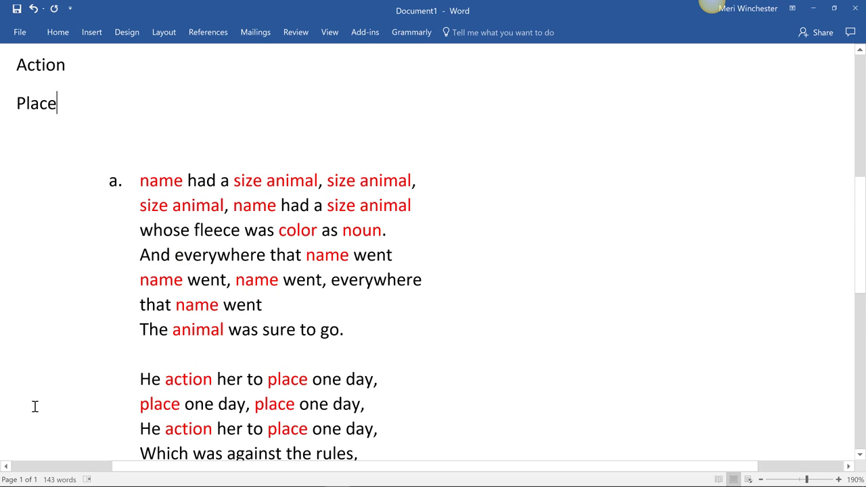
pyautogui.scroll(-3)
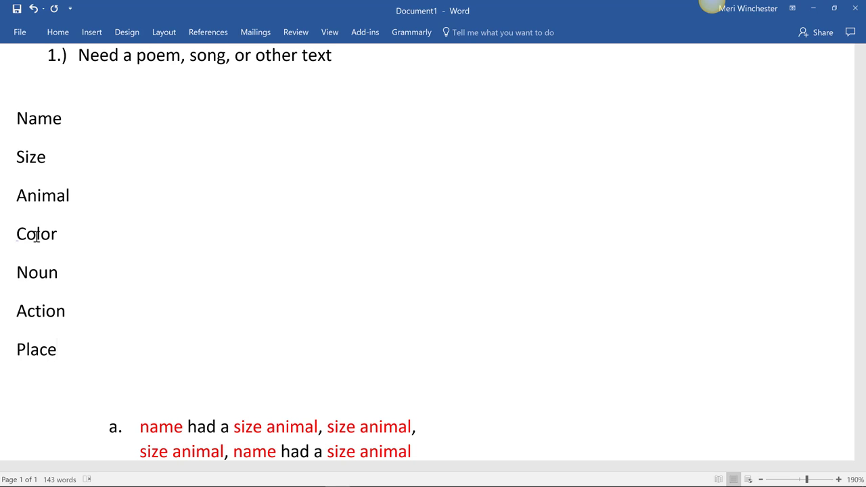
pyautogui.click(57, 350)
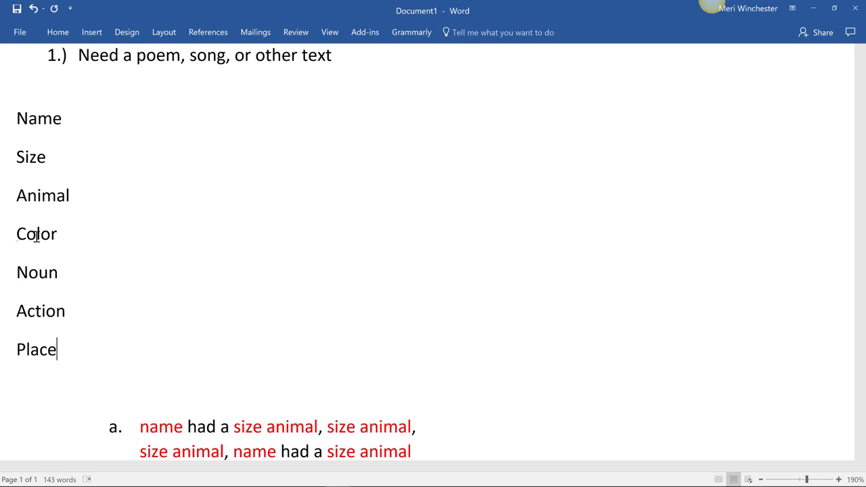